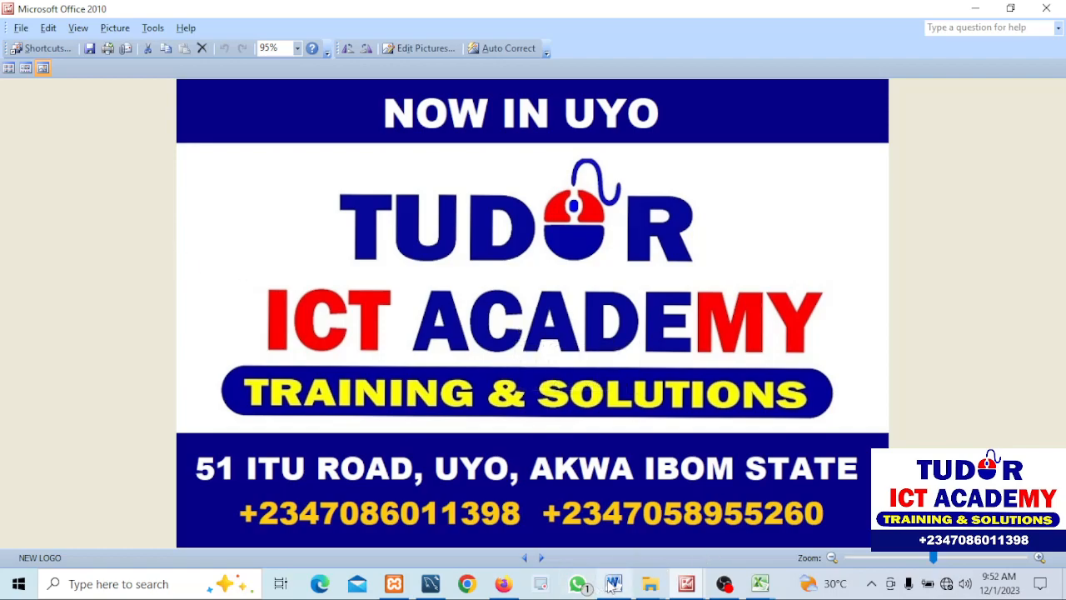
# Step: Bring up the Word case study document, ending at the pivot table and chart task
pyautogui.click(613, 583)
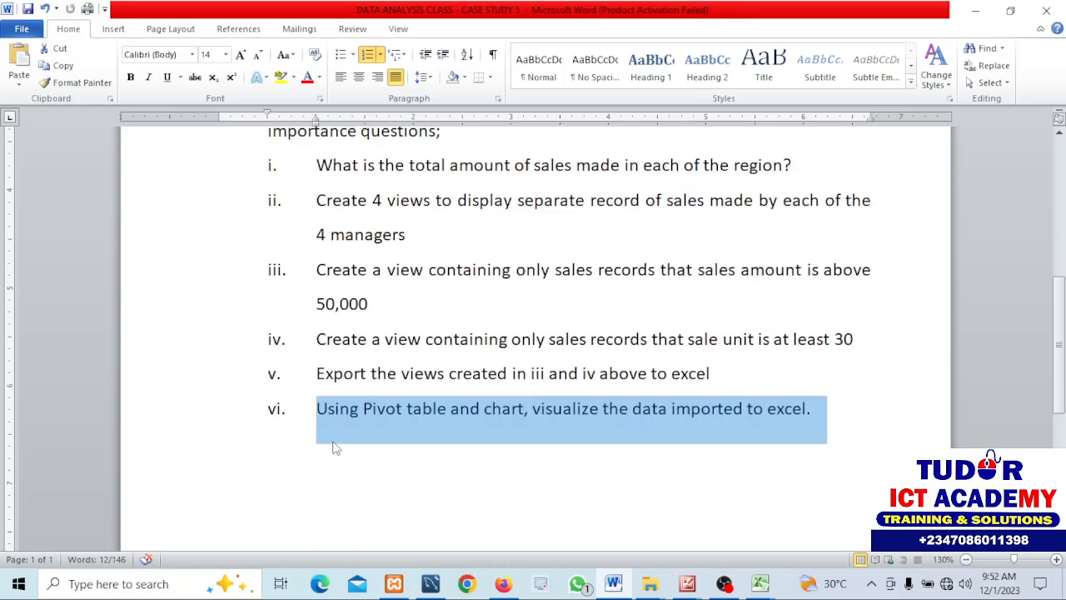
pyautogui.moveTo(540, 440)
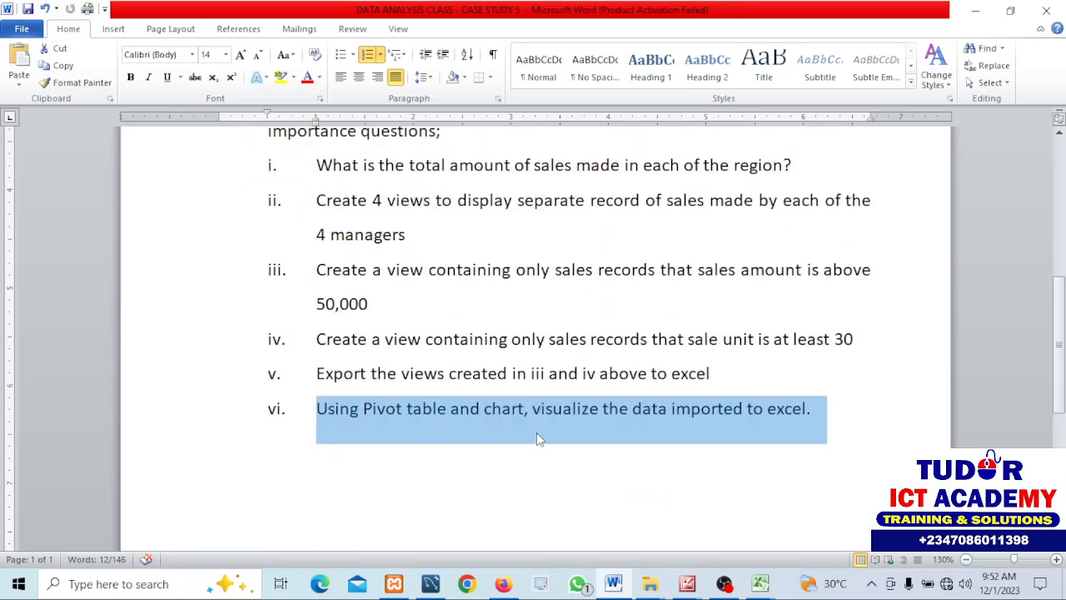
pyautogui.moveTo(737, 440)
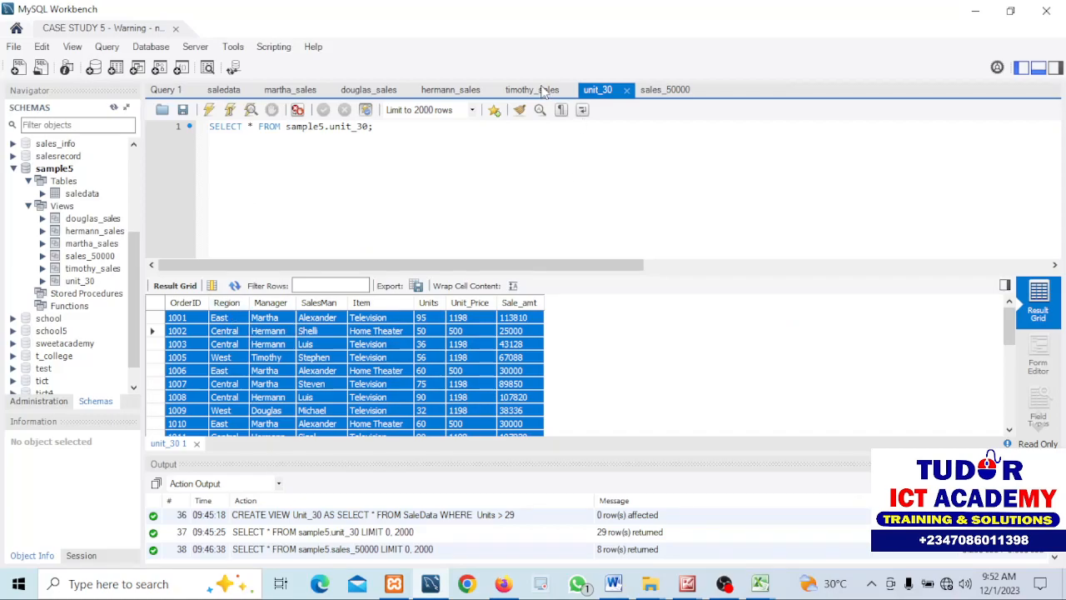
# Step: Show the sample5 query script scrolled to the SALES_50000 and Unit_30 view definitions
pyautogui.click(664, 90)
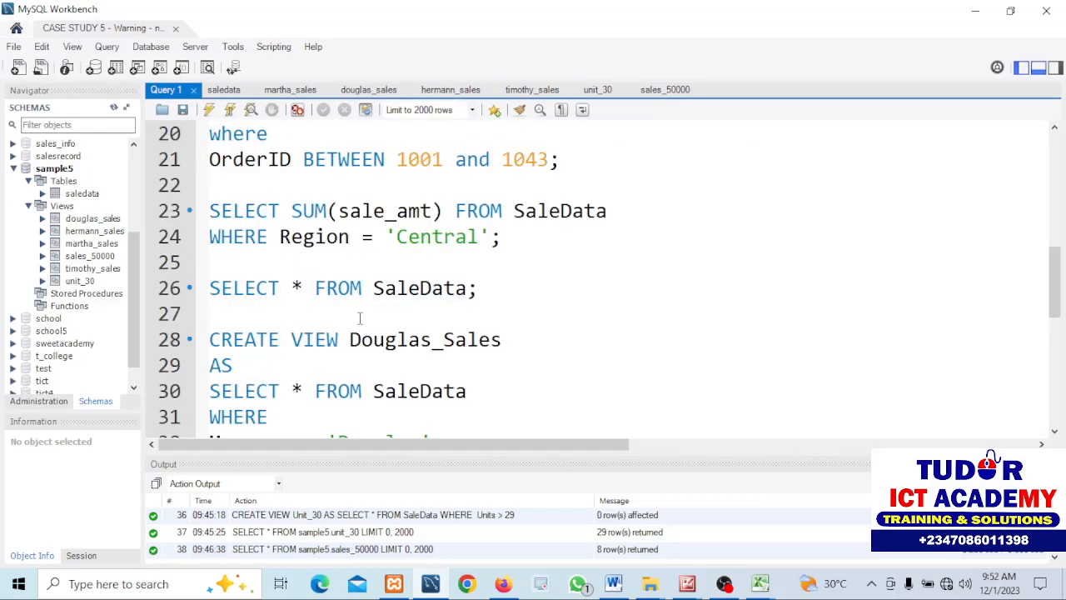
pyautogui.scroll(-3)
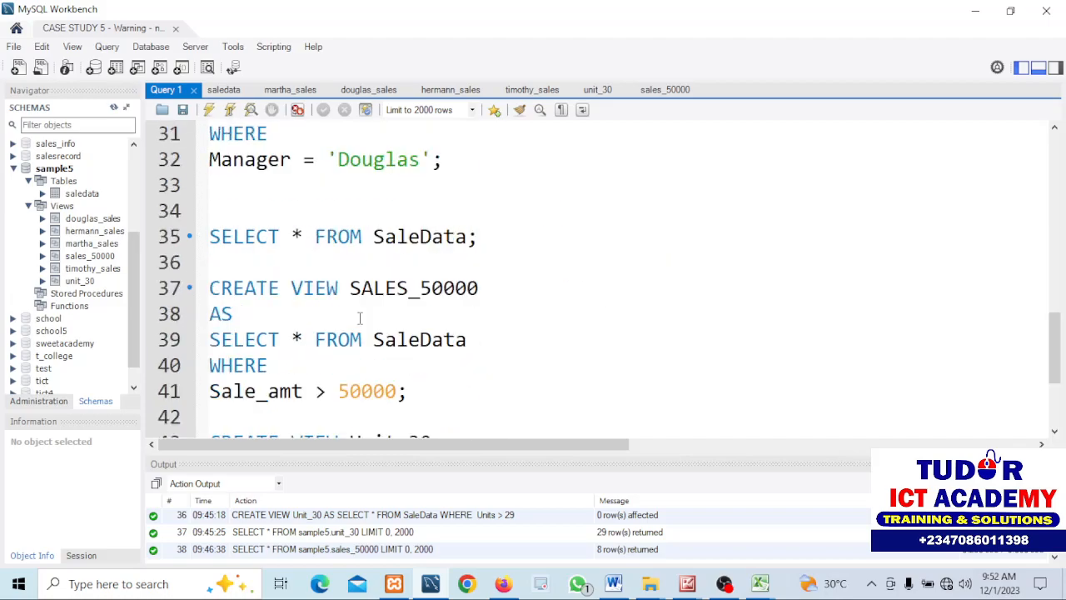
pyautogui.scroll(-3)
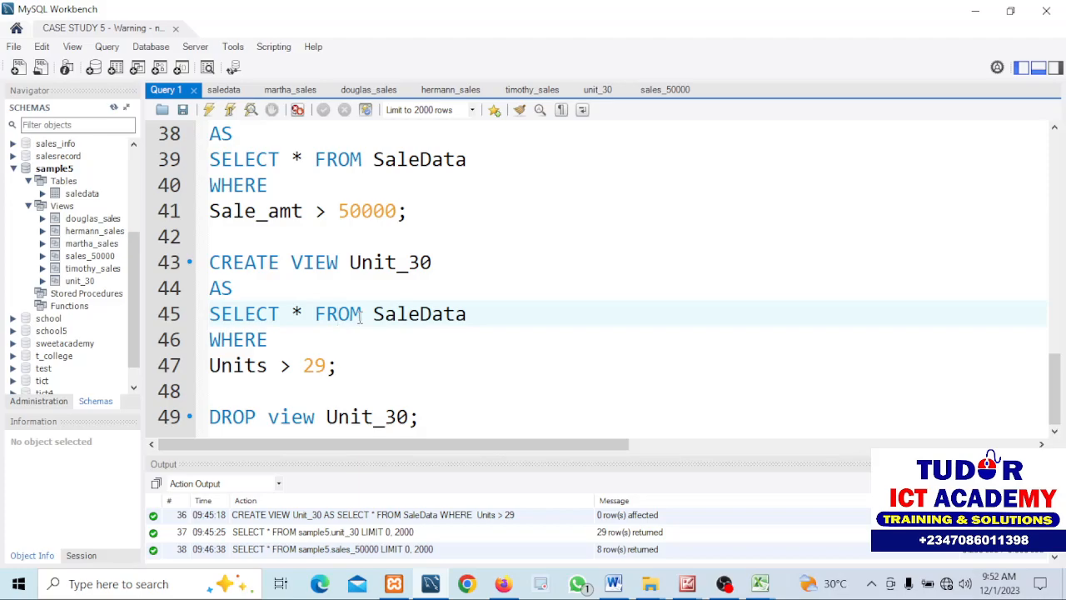
# Step: Return to Word and review the questions on region totals, manager views and high-sales views
pyautogui.click(612, 583)
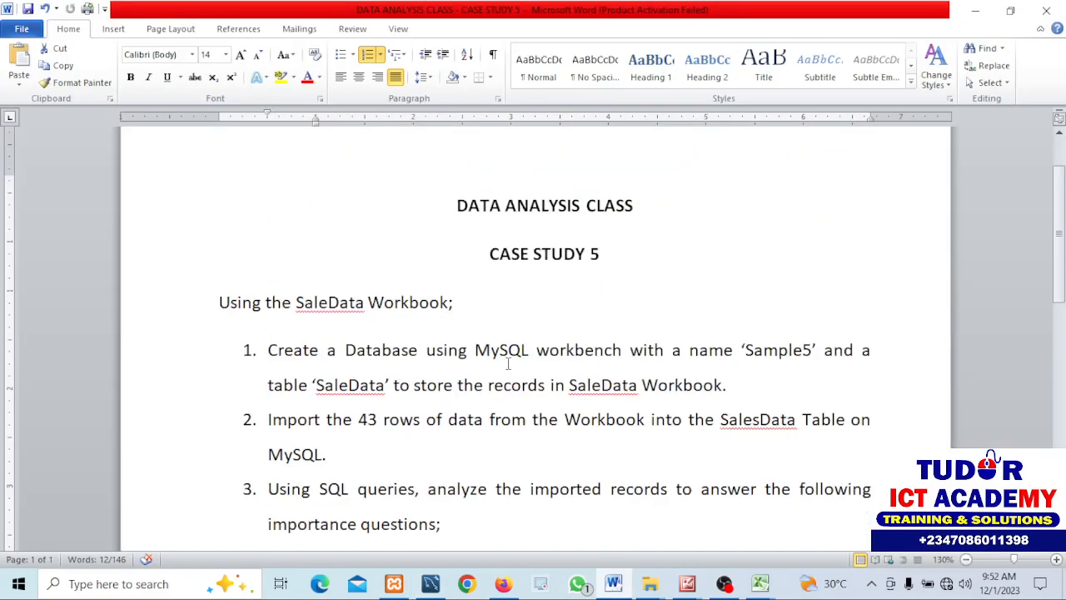
pyautogui.scroll(-3)
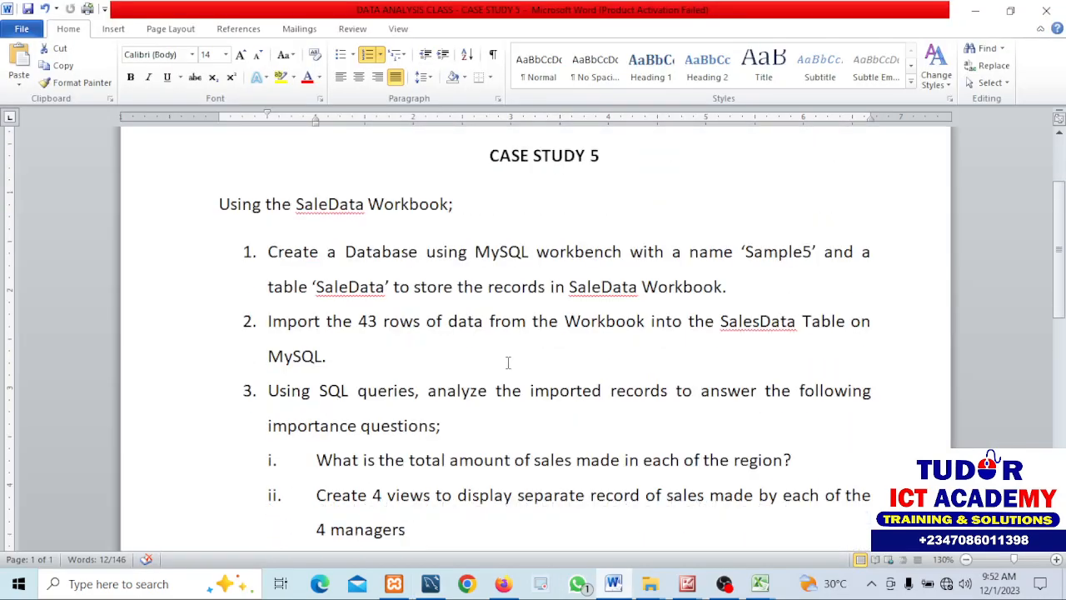
pyautogui.scroll(-3)
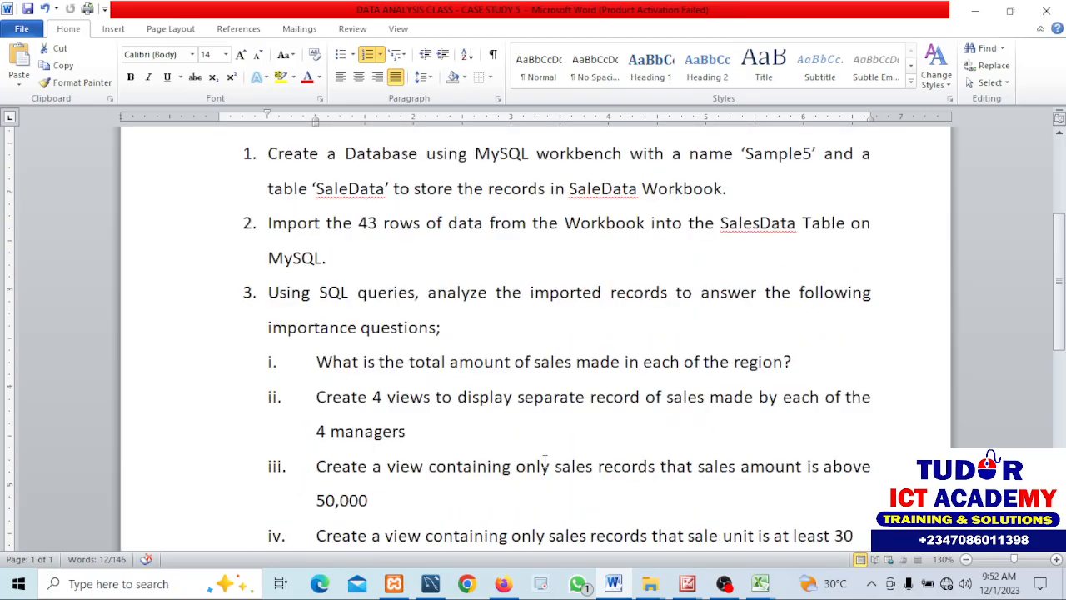
pyautogui.moveTo(841, 564)
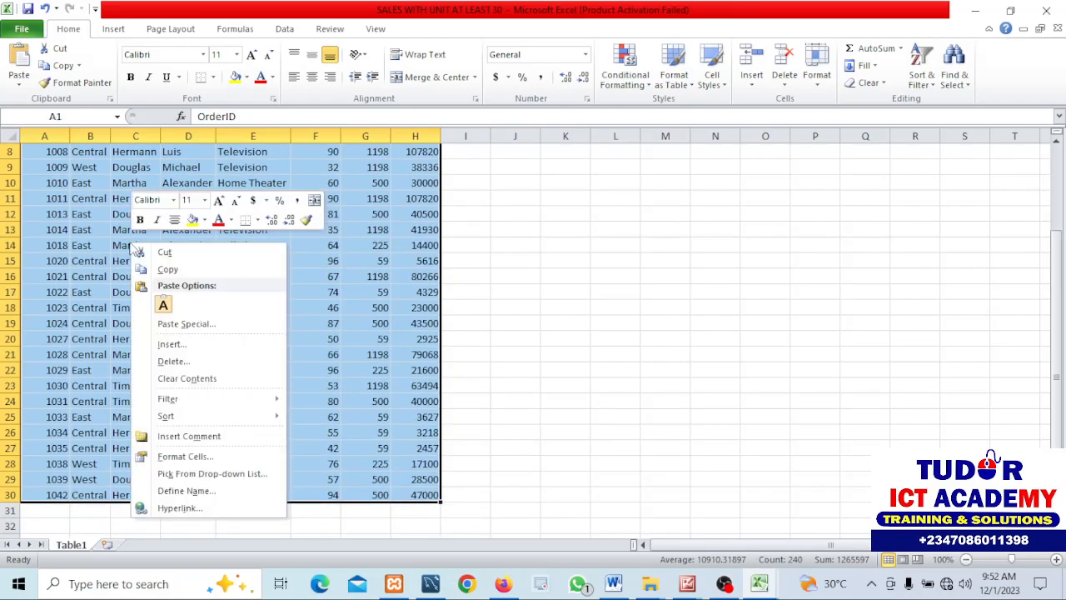
pyautogui.moveTo(166, 416)
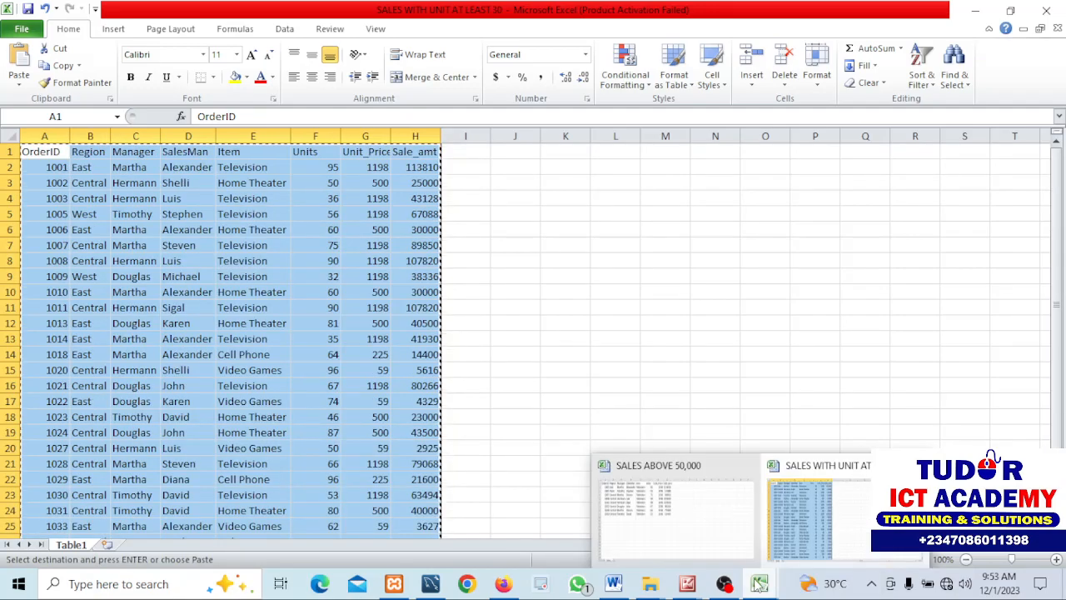
# Step: Minimize the unit-at-least-30 workbook and bring up the 'data 5' workbook
pyautogui.click(758, 583)
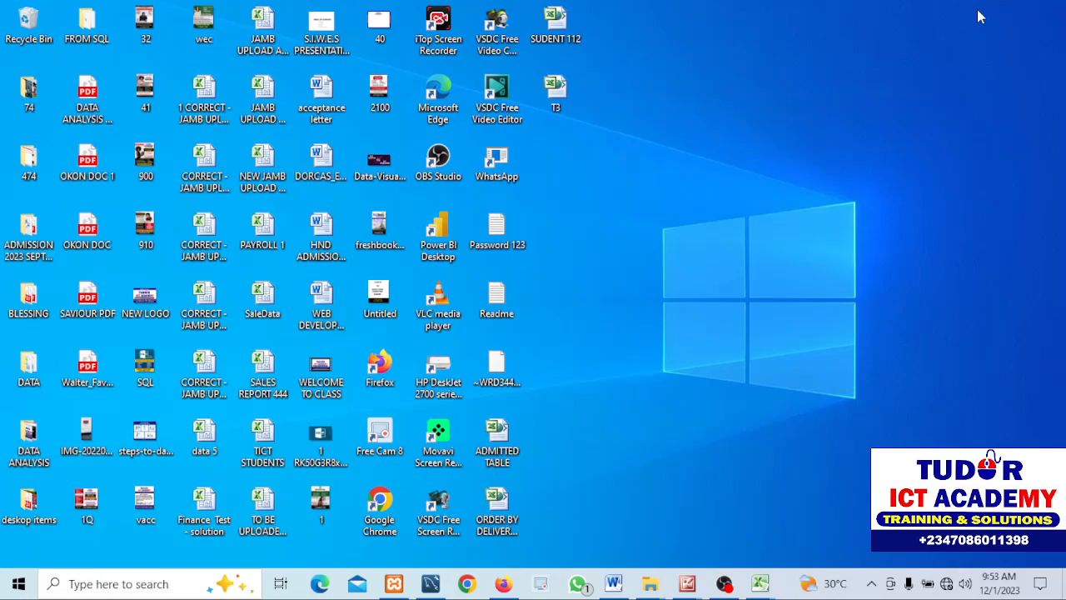
pyautogui.moveTo(520, 445)
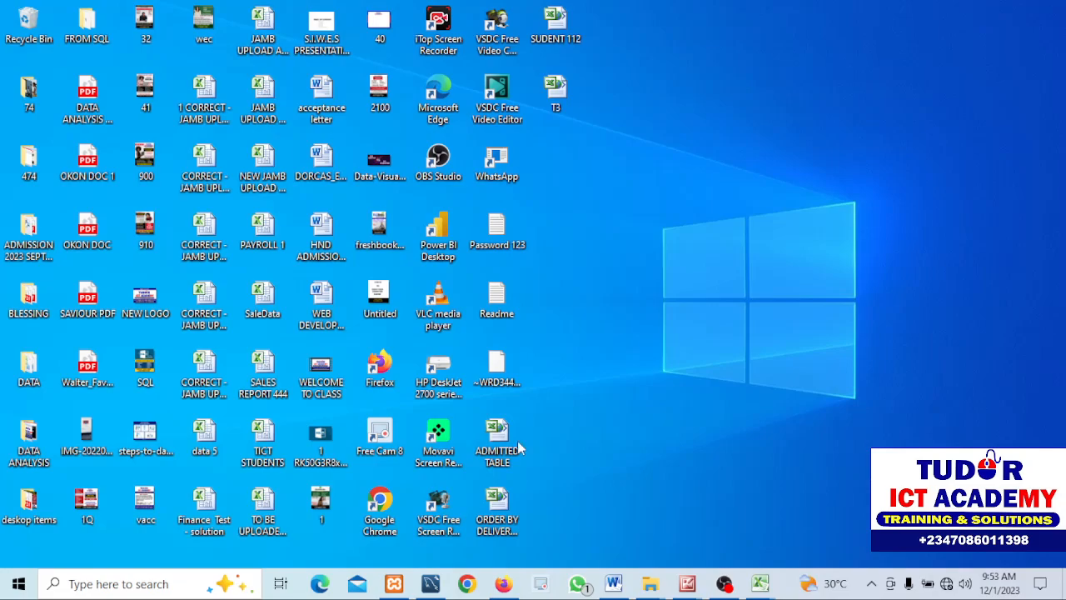
pyautogui.moveTo(251, 518)
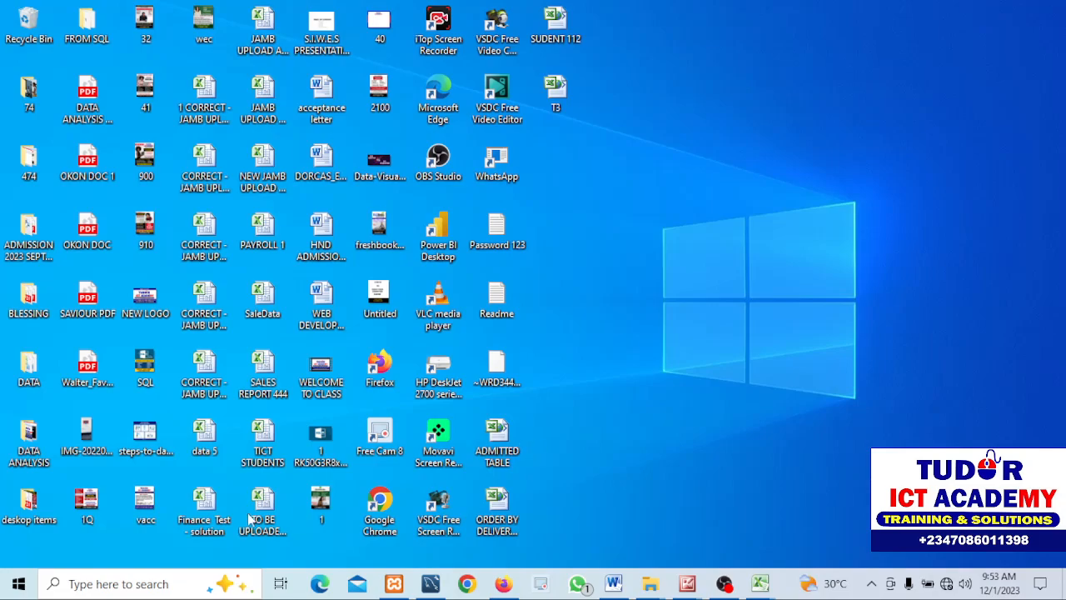
pyautogui.click(204, 371)
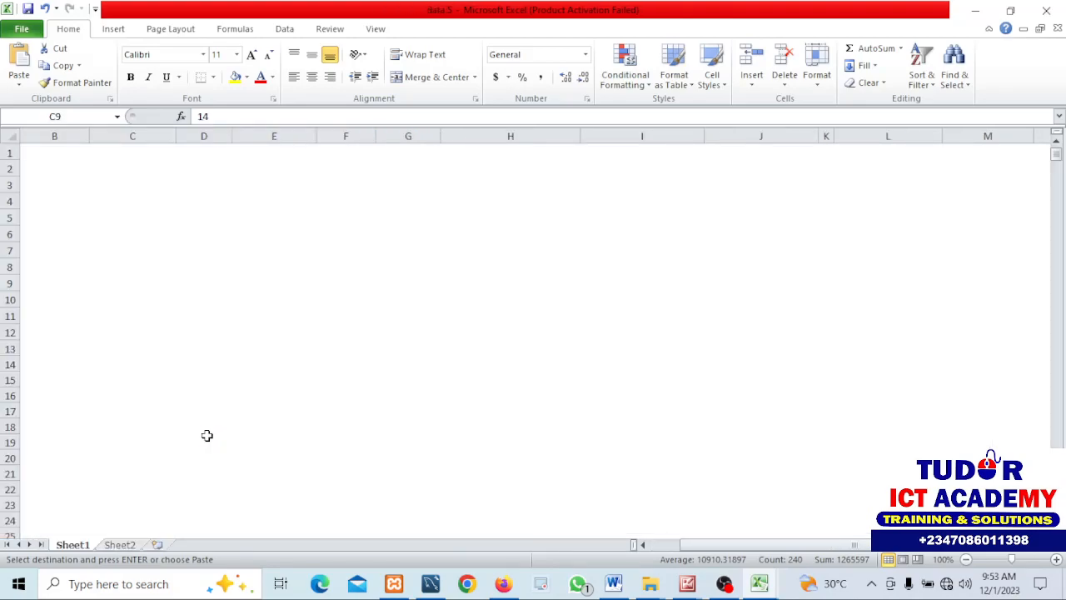
# Step: Open the SaleData workbook from the Desktop through File > Recent
pyautogui.click(22, 28)
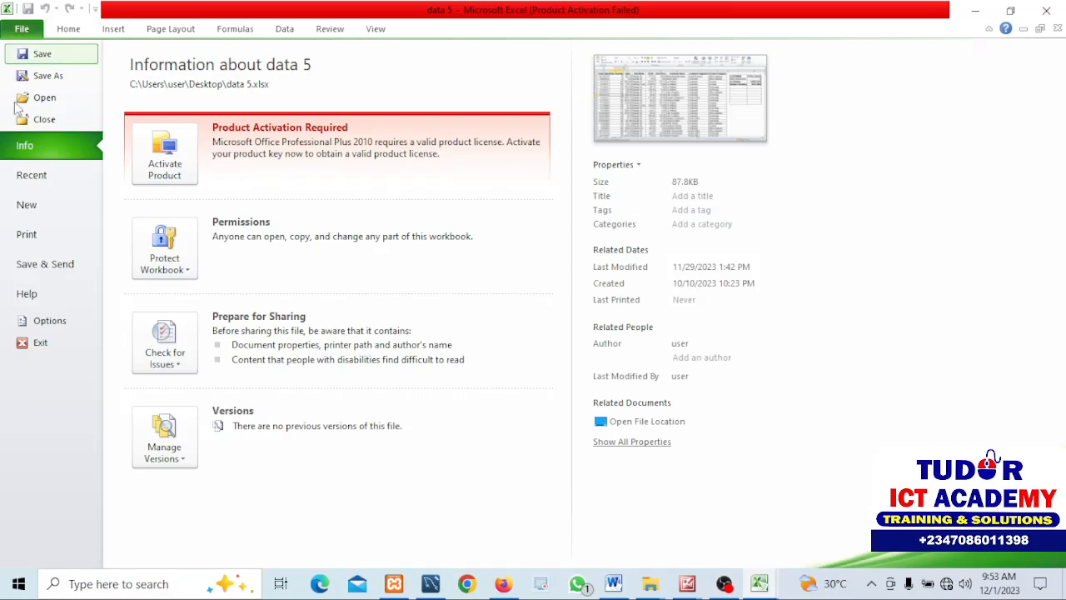
pyautogui.moveTo(32, 175)
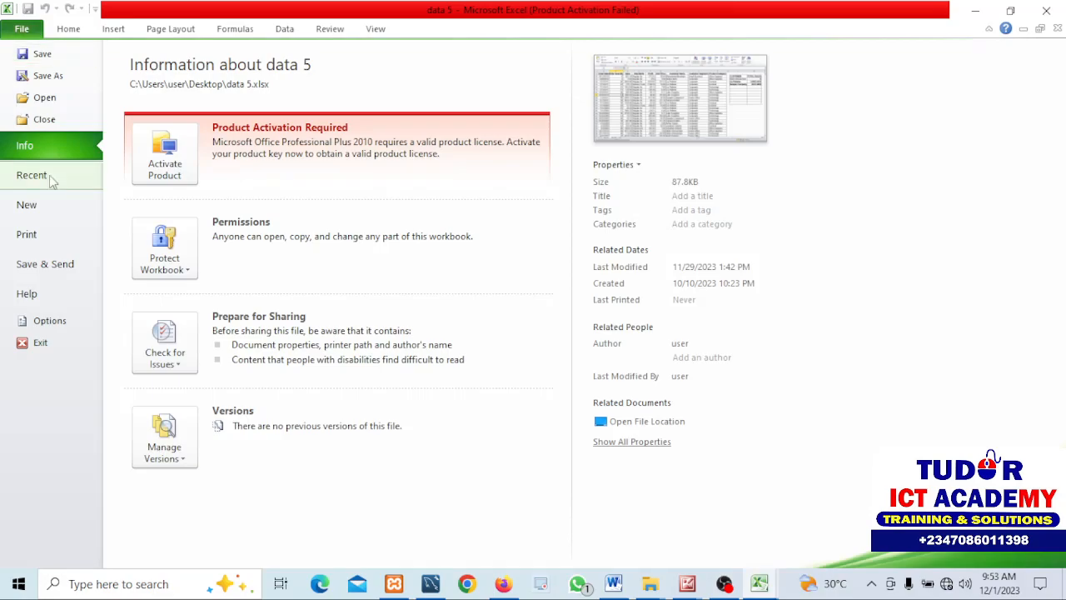
pyautogui.click(31, 175)
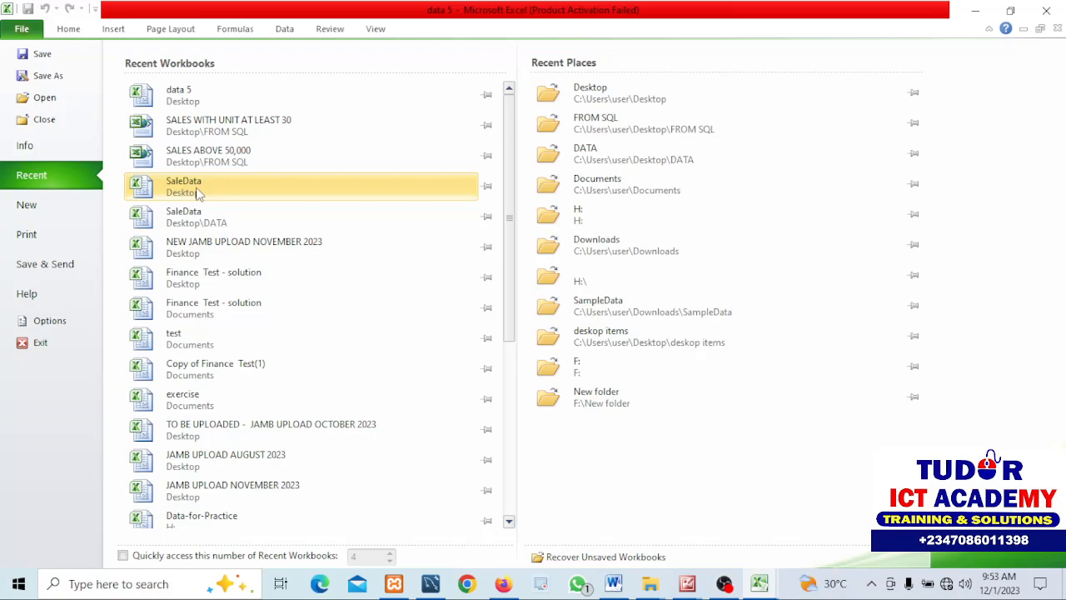
pyautogui.click(183, 186)
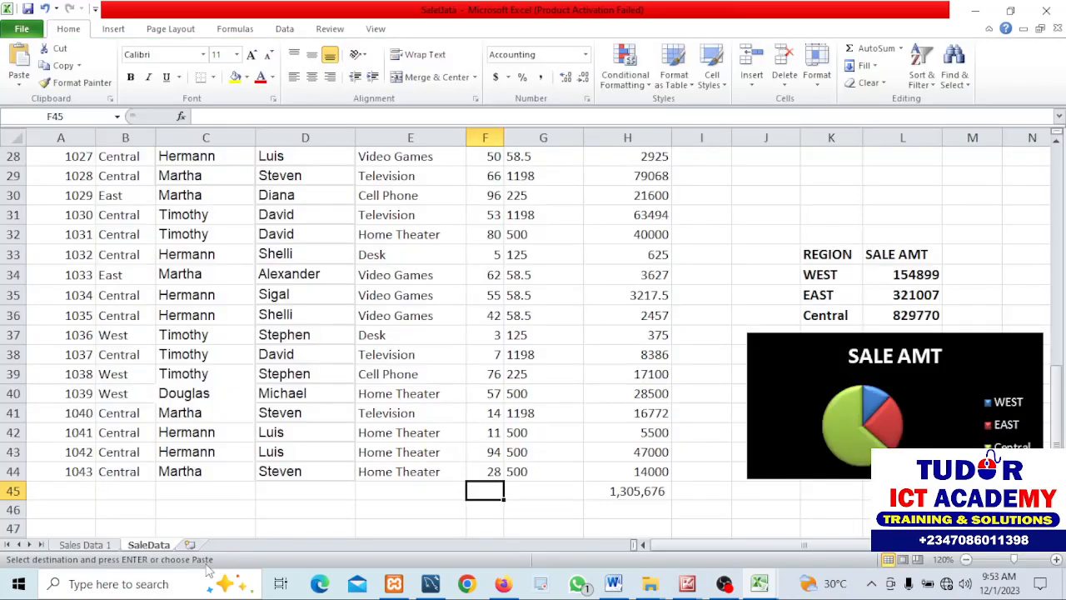
# Step: Paste the copied records into a new sheet renamed ABOVE 30 UNITS, then add another sheet
pyautogui.click(198, 543)
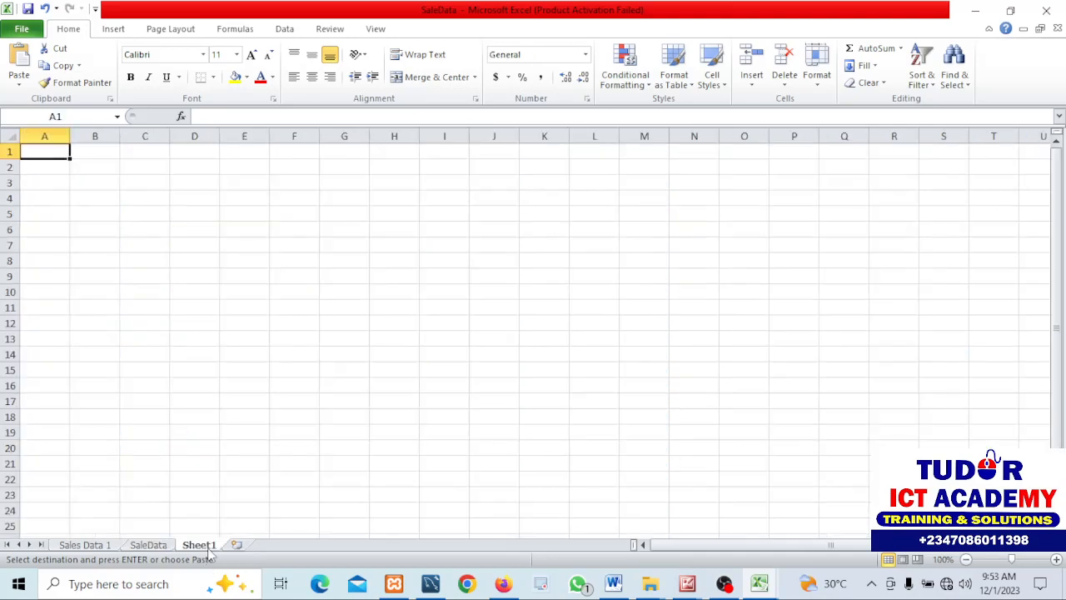
pyautogui.press('ctrl+v')
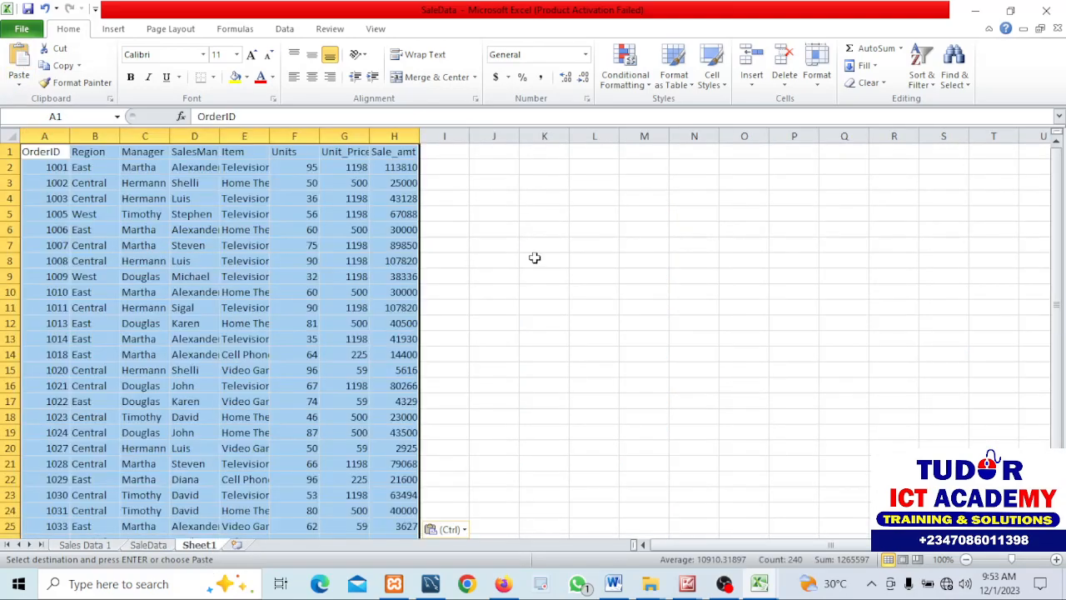
pyautogui.click(544, 260)
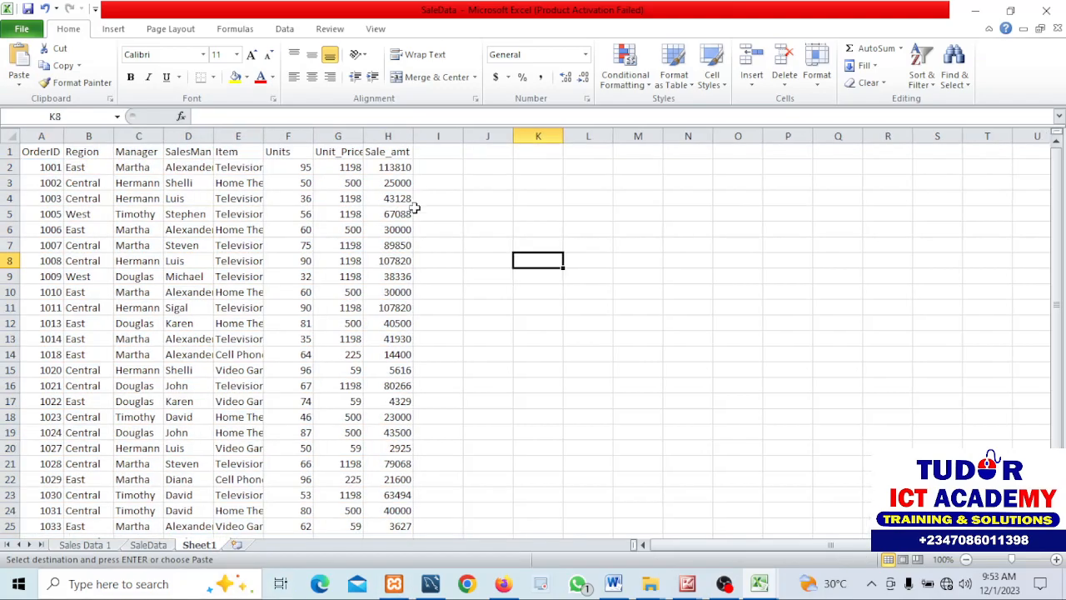
pyautogui.scroll(-3)
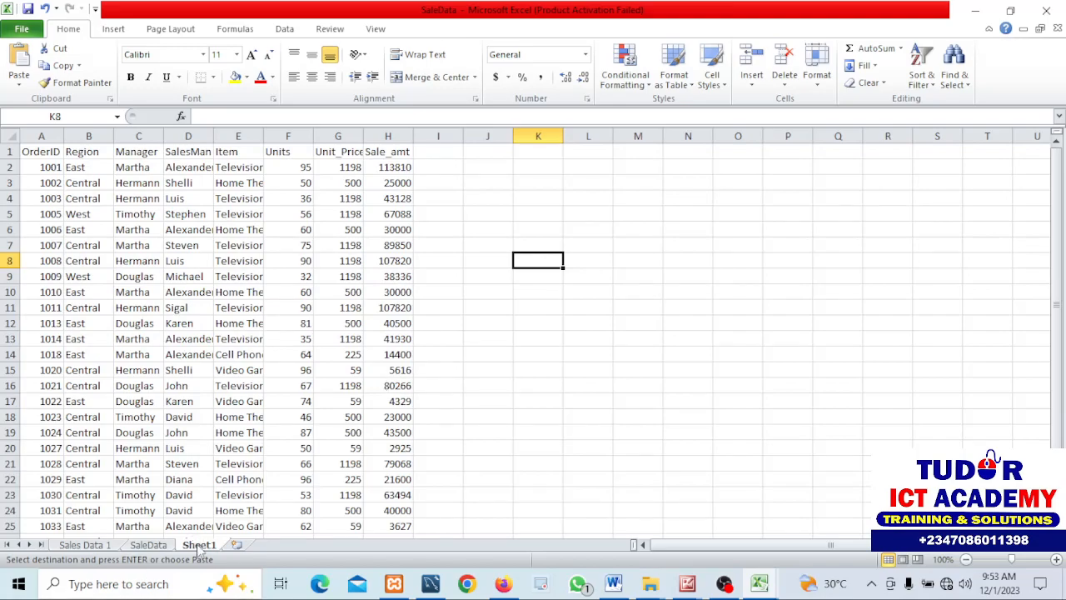
pyautogui.rightClick(198, 544)
pyautogui.write('ABOVE 30 UNITS')
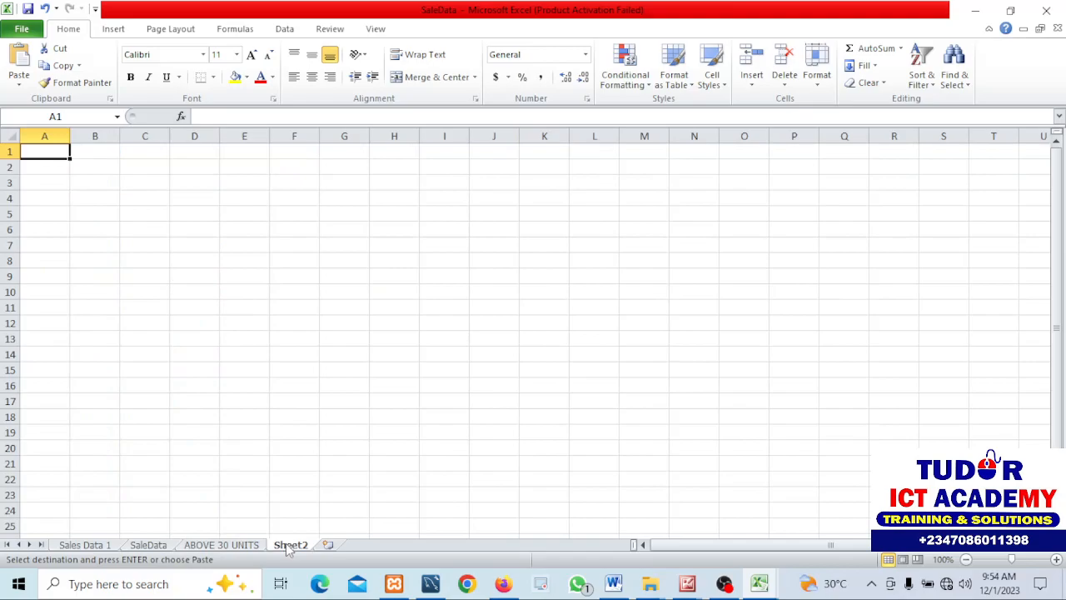
pyautogui.rightClick(291, 544)
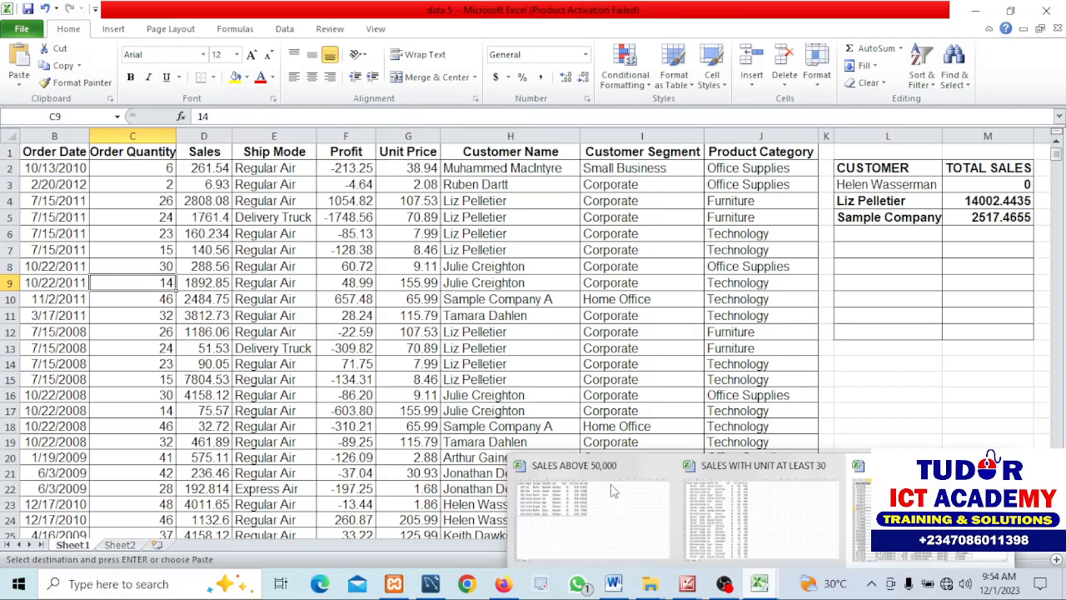
# Step: Paste the eight Television sales above 50,000 into the ABOVE 50000 AMT sheet
pyautogui.click(22, 28)
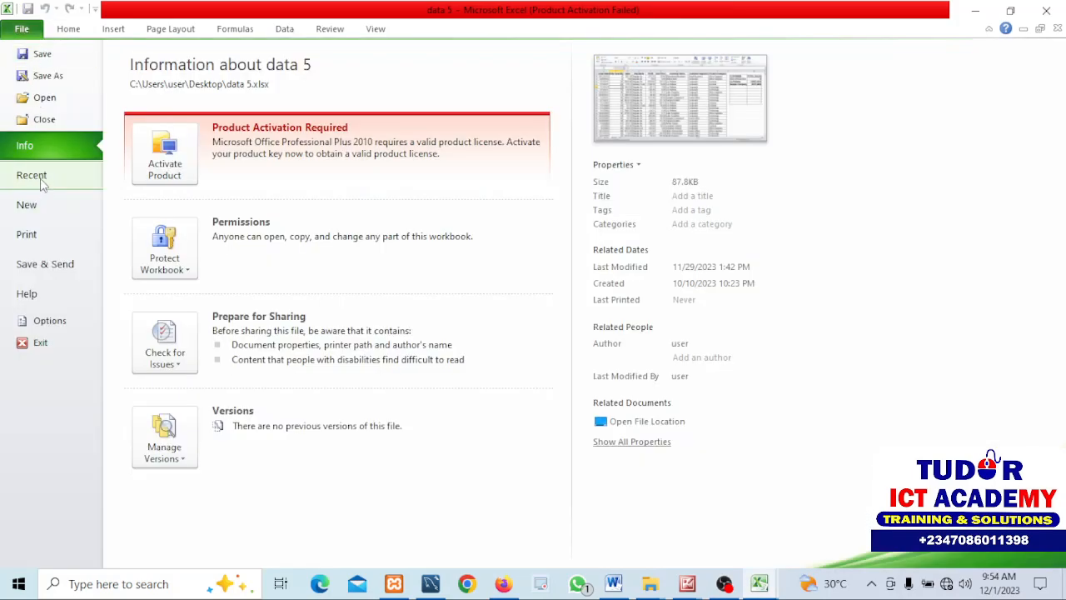
pyautogui.click(32, 175)
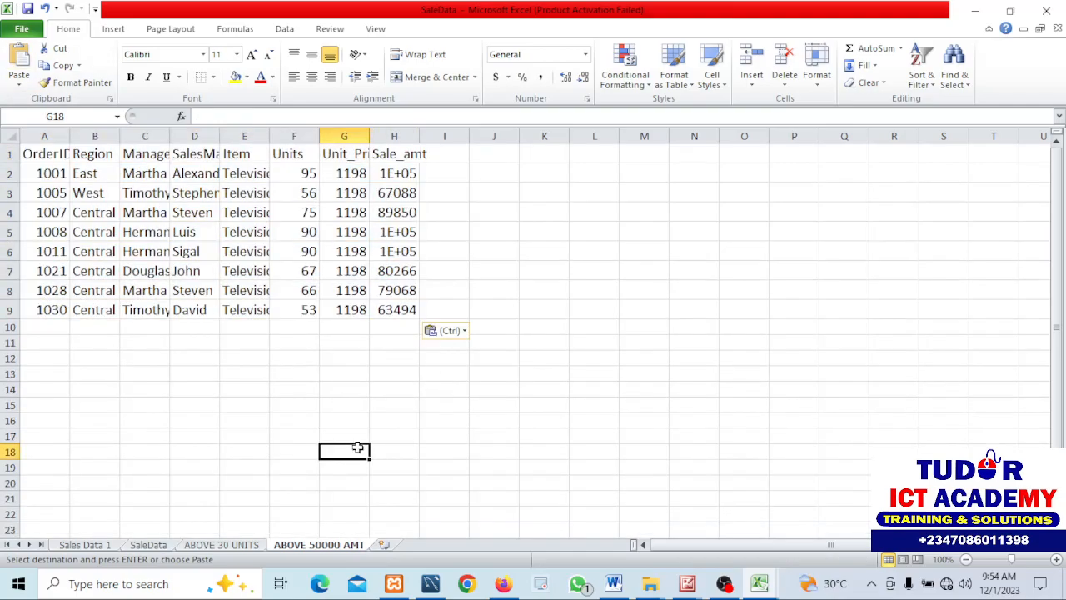
pyautogui.moveTo(170, 135)
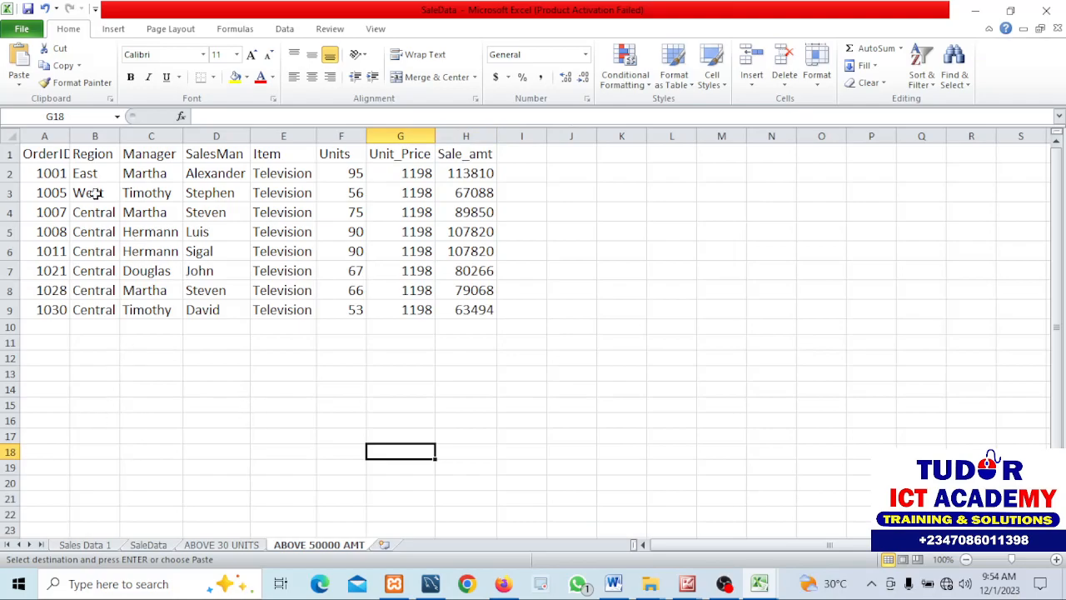
pyautogui.click(95, 483)
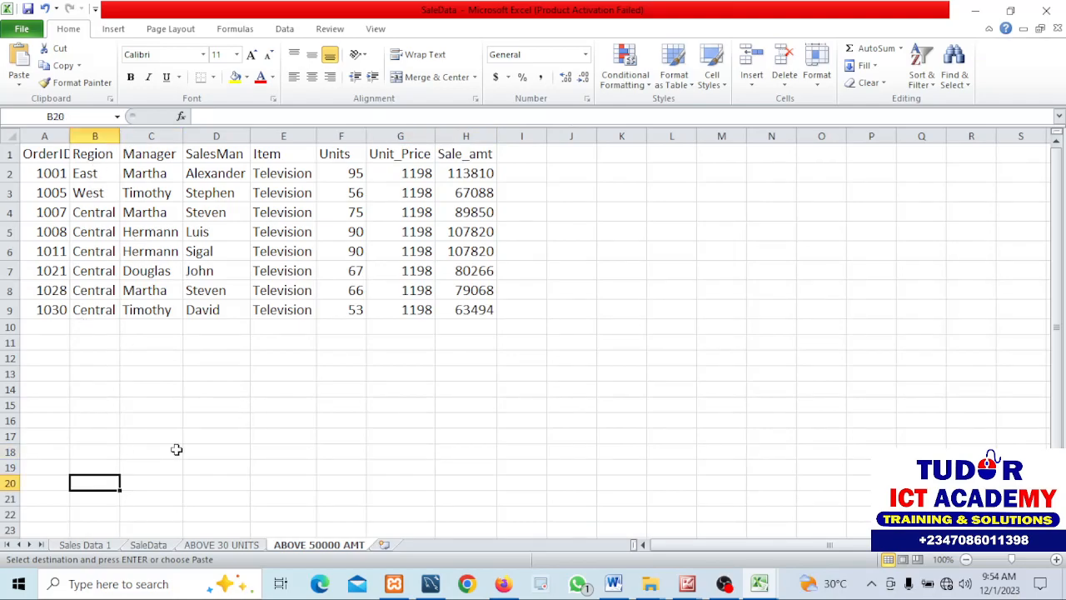
pyautogui.click(220, 544)
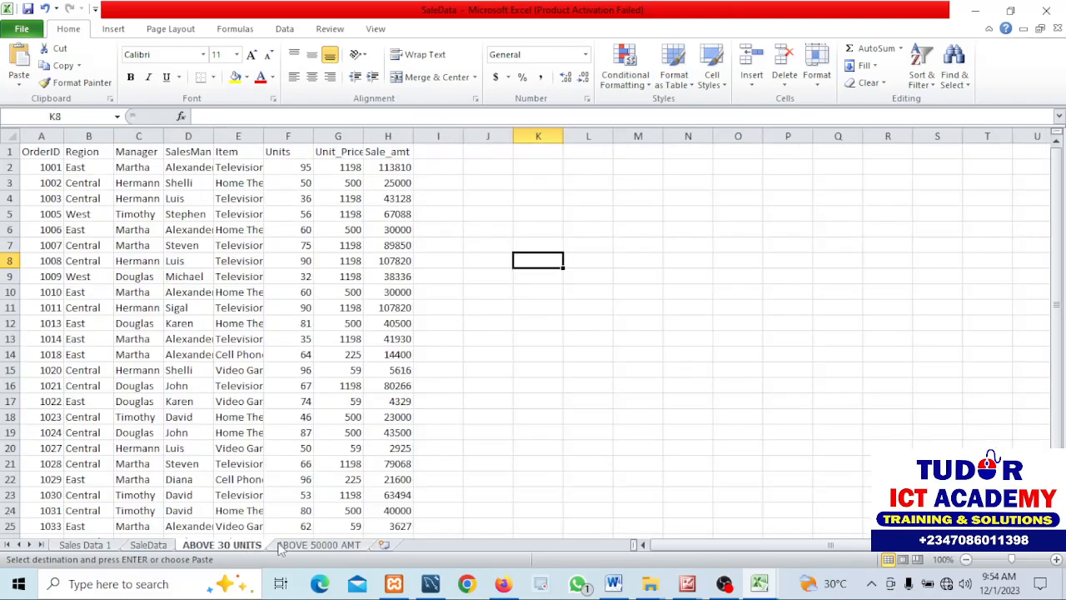
pyautogui.click(319, 544)
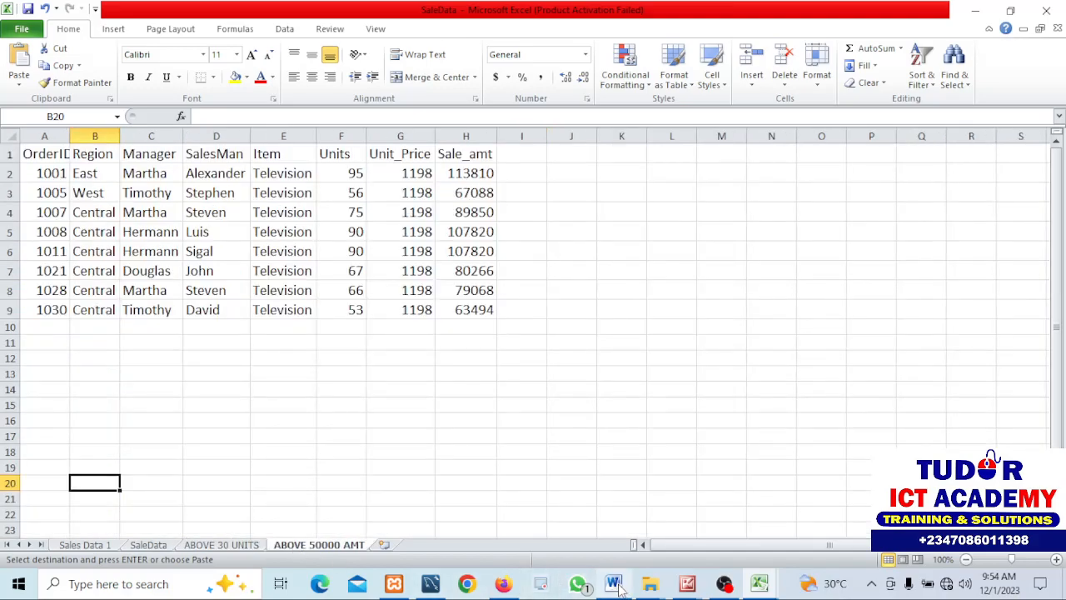
pyautogui.moveTo(613, 583)
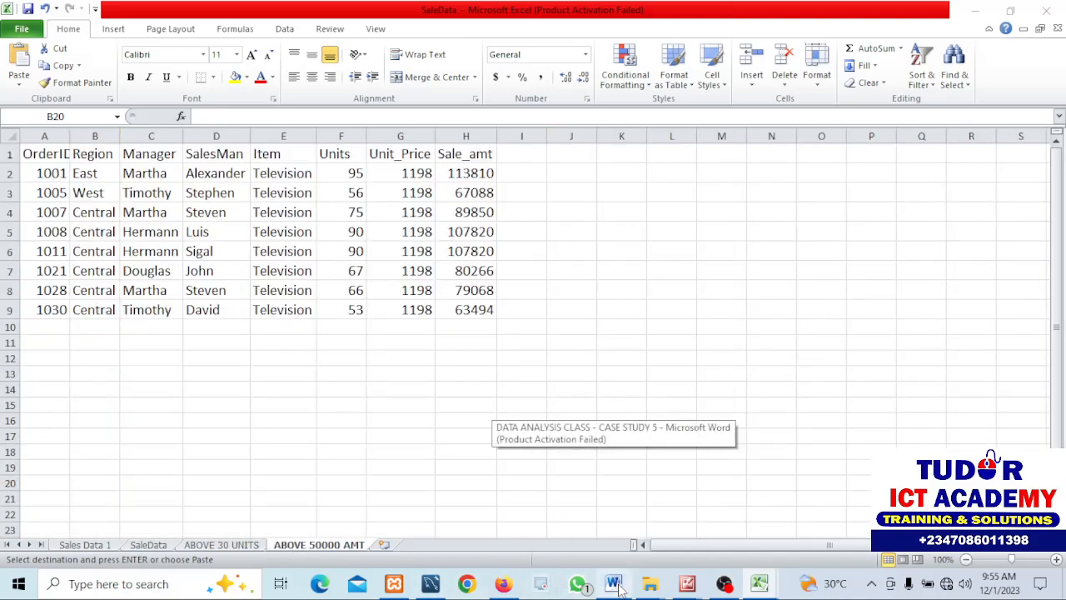
pyautogui.click(612, 583)
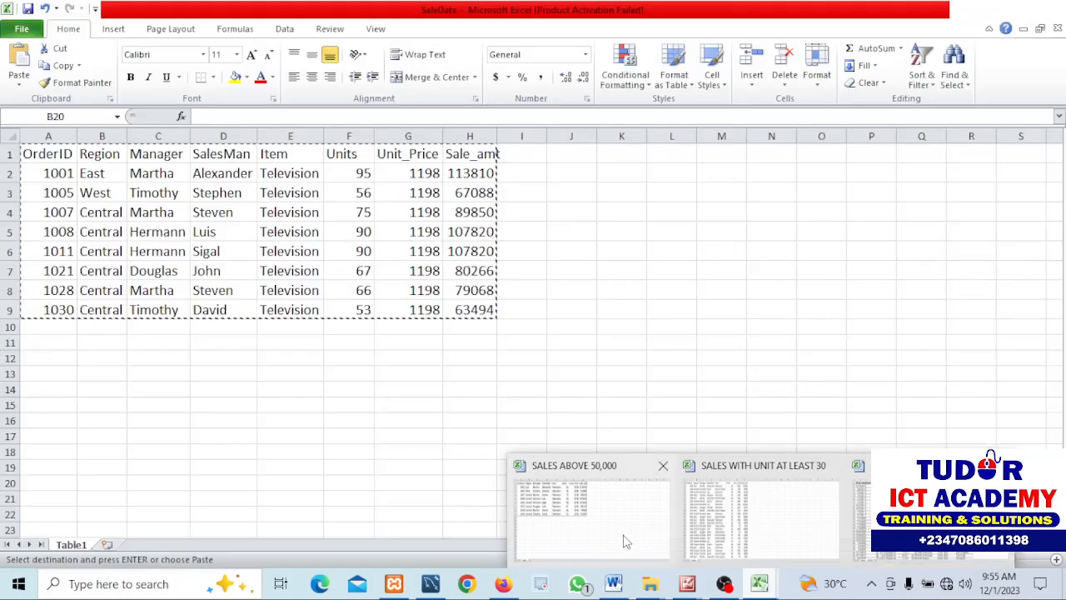
pyautogui.click(613, 583)
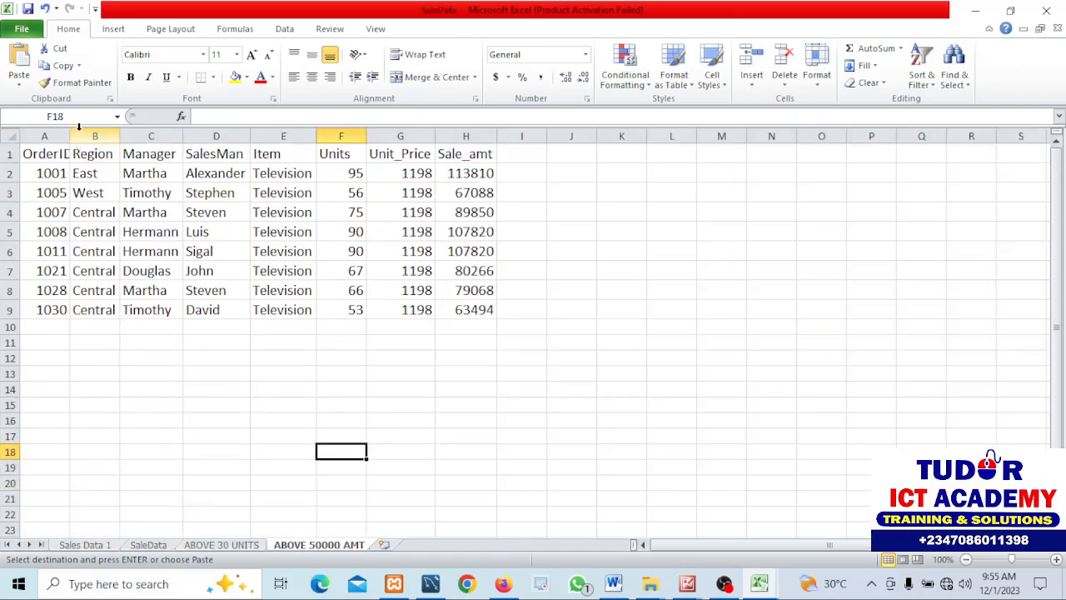
# Step: Select A1:H30 on ABOVE 30 UNITS and start a PivotTable with PivotChart
pyautogui.click(148, 544)
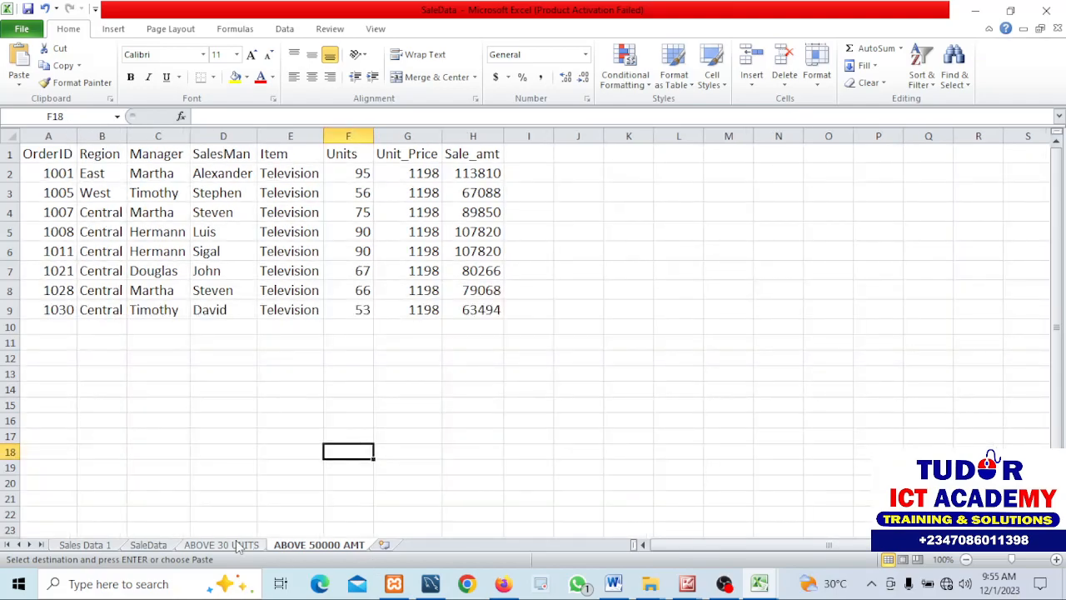
pyautogui.click(220, 545)
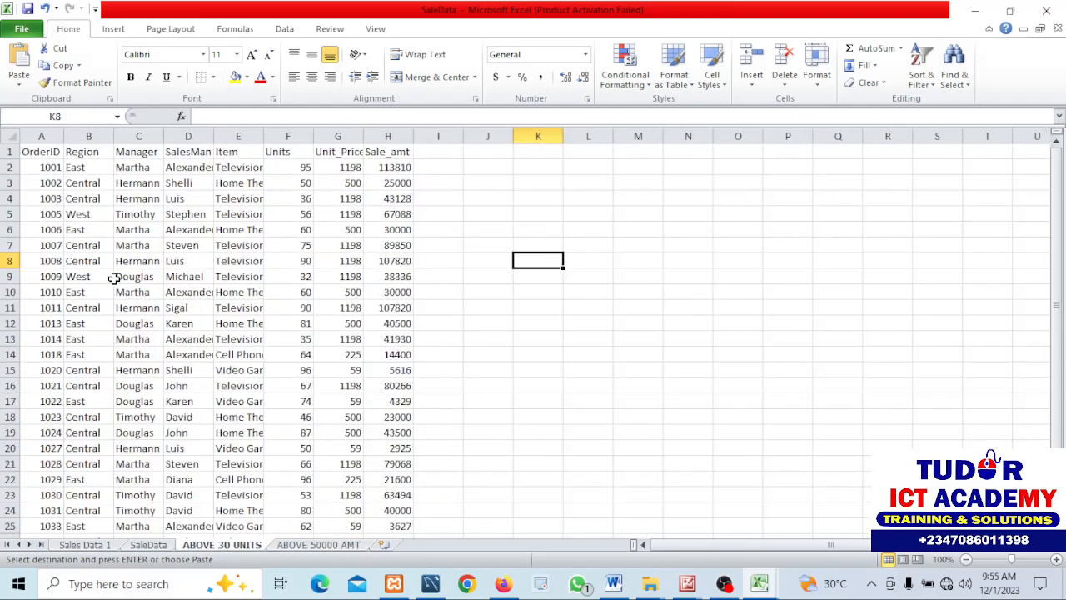
pyautogui.click(88, 291)
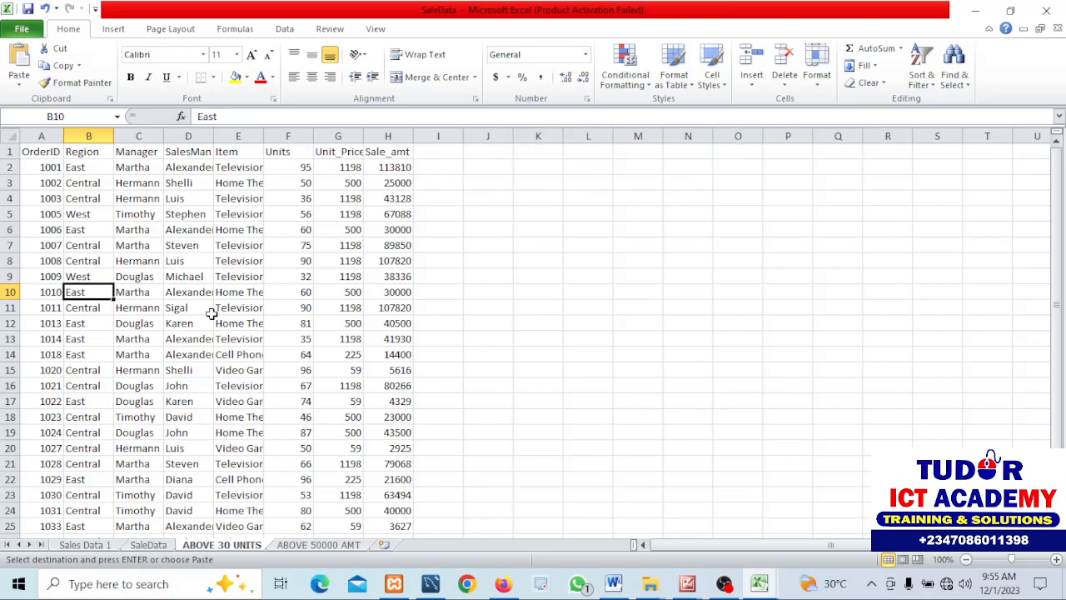
pyautogui.moveTo(40, 151); pyautogui.dragTo(287, 369)
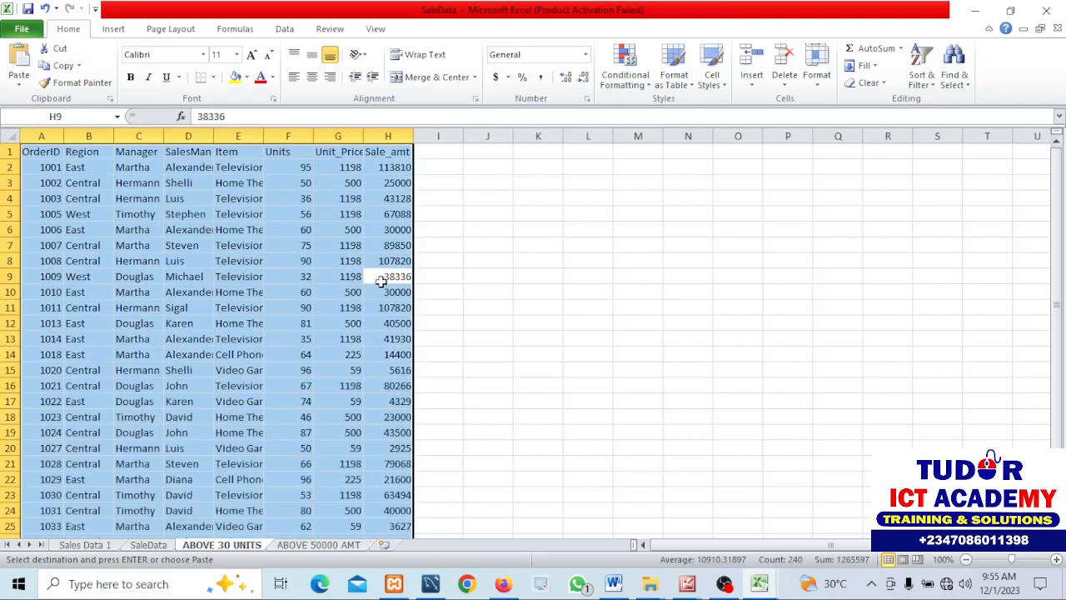
pyautogui.moveTo(328, 303)
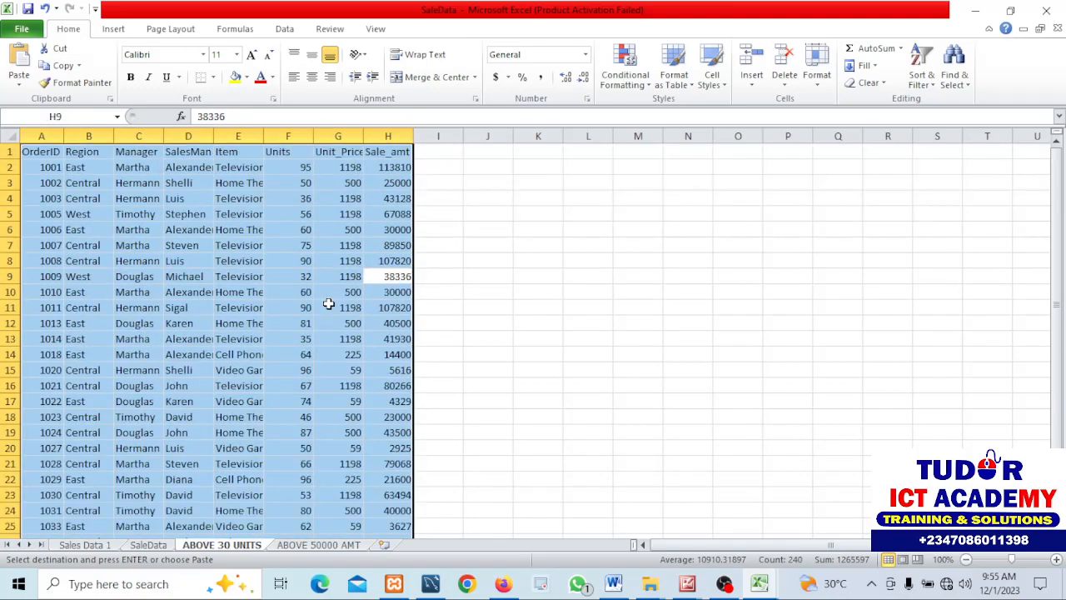
pyautogui.click(112, 28)
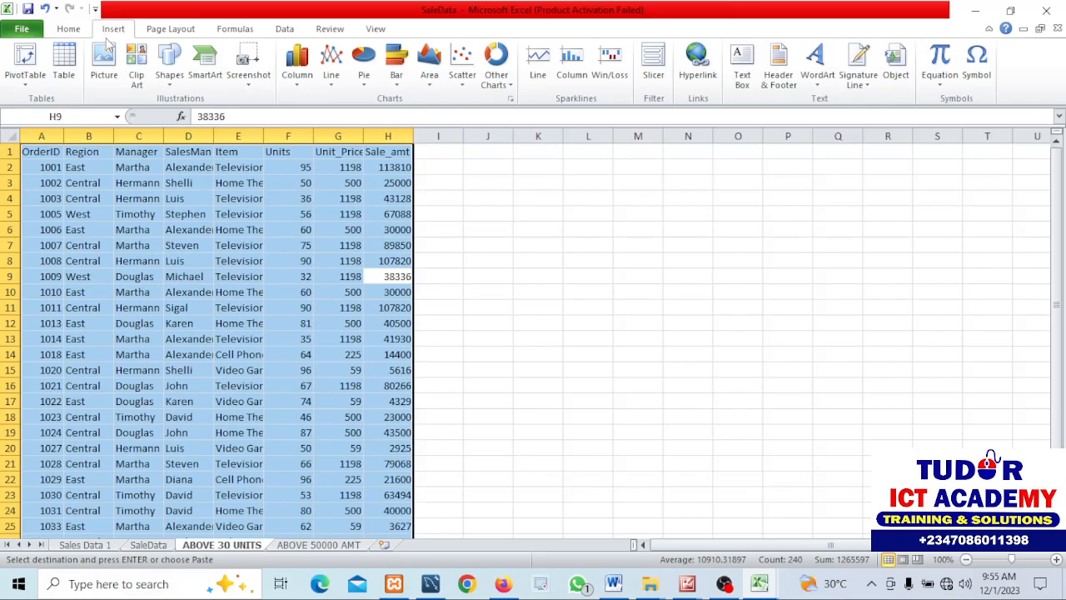
pyautogui.click(25, 54)
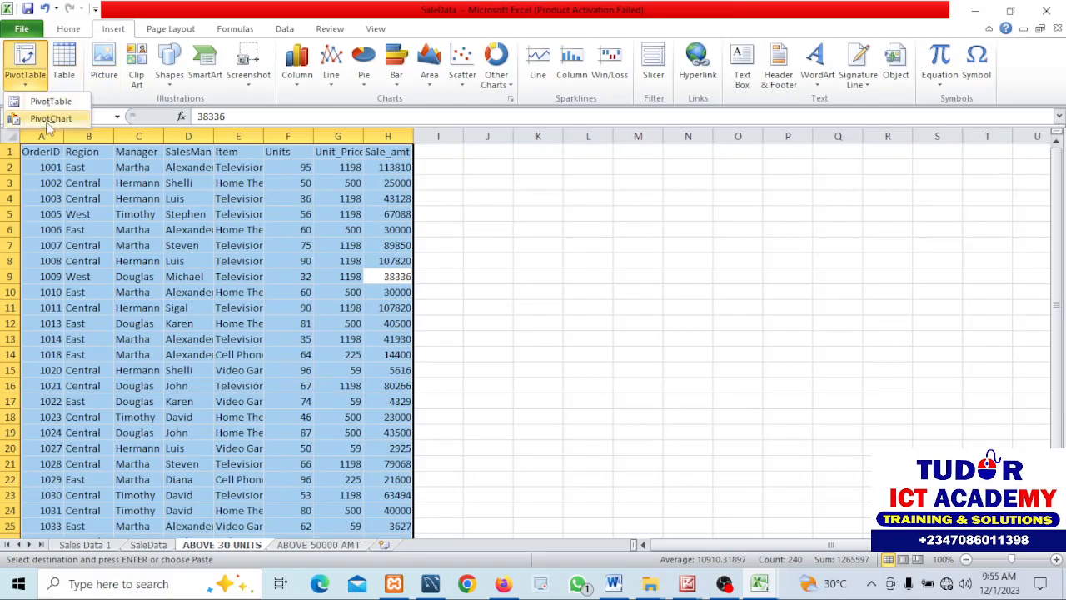
pyautogui.moveTo(50, 119)
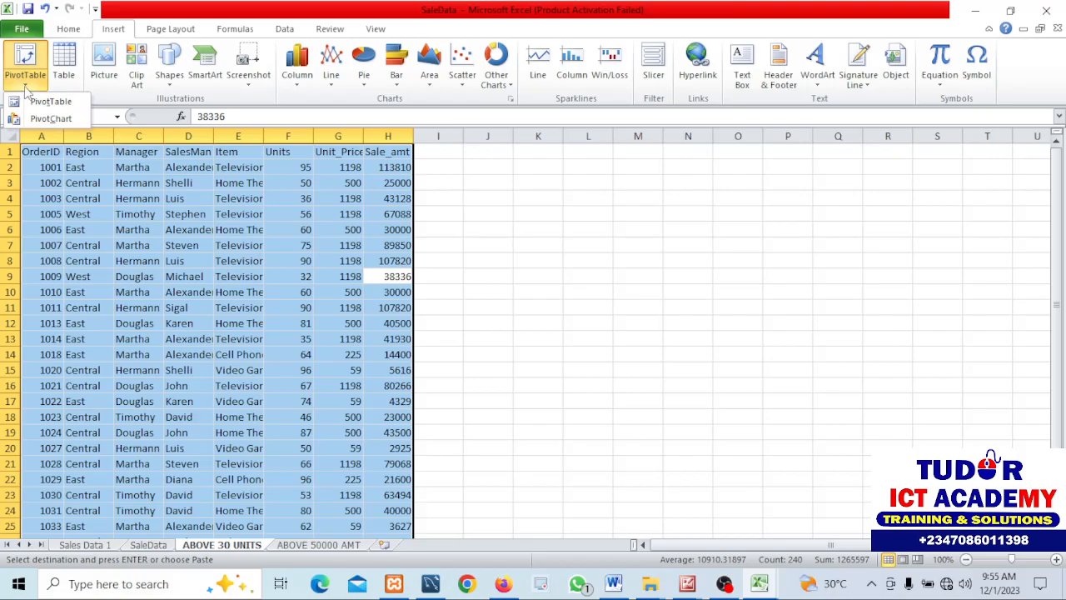
pyautogui.click(51, 117)
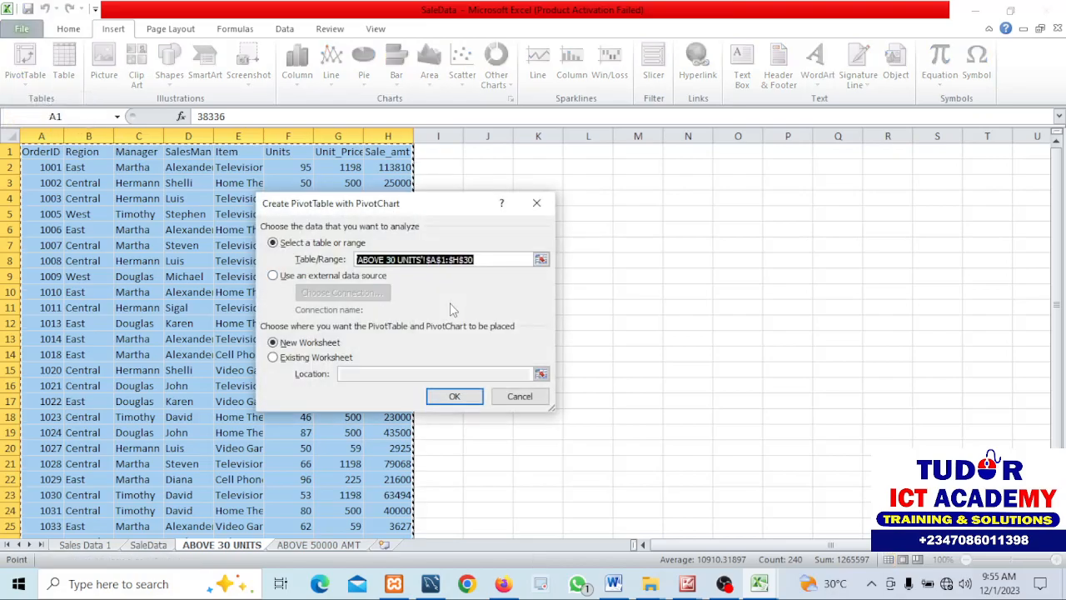
# Step: Place the pivot on a new sheet totalling Units by Manager, dropping the SalesMan breakdown
pyautogui.click(454, 396)
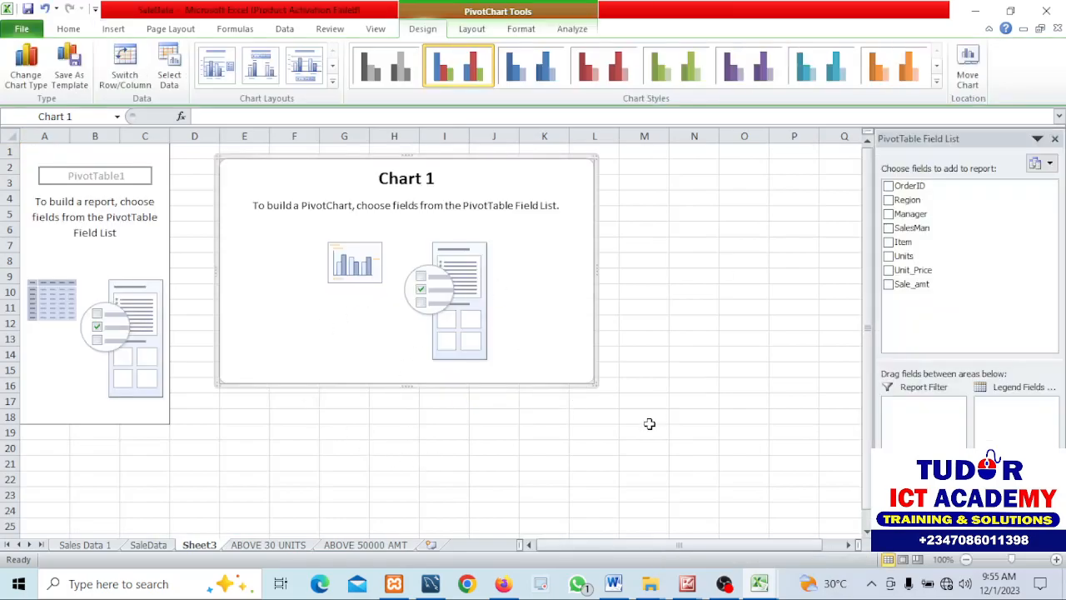
pyautogui.moveTo(663, 280)
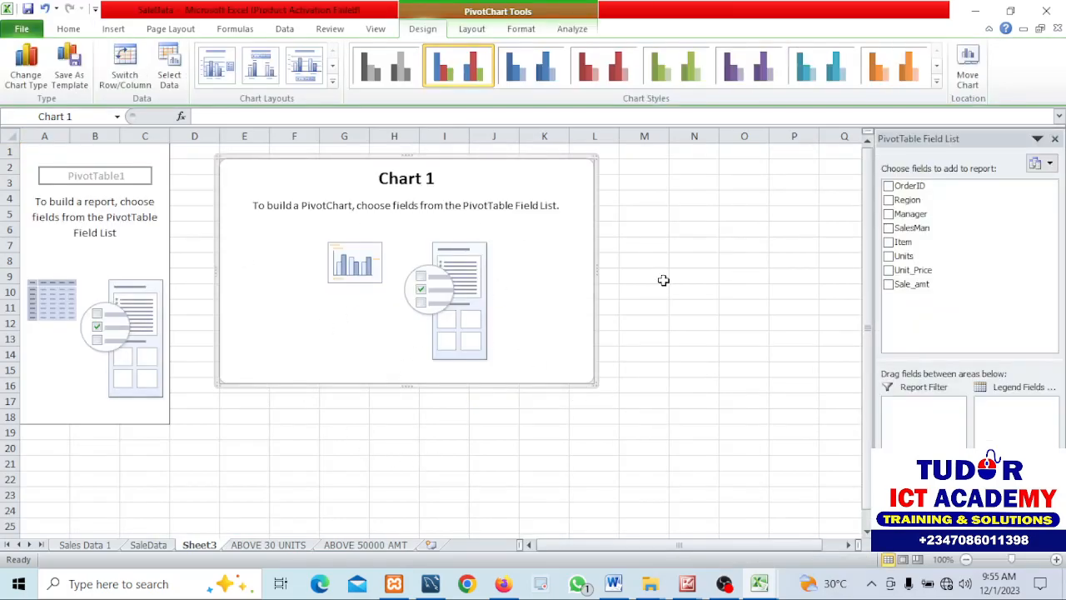
pyautogui.moveTo(460, 243)
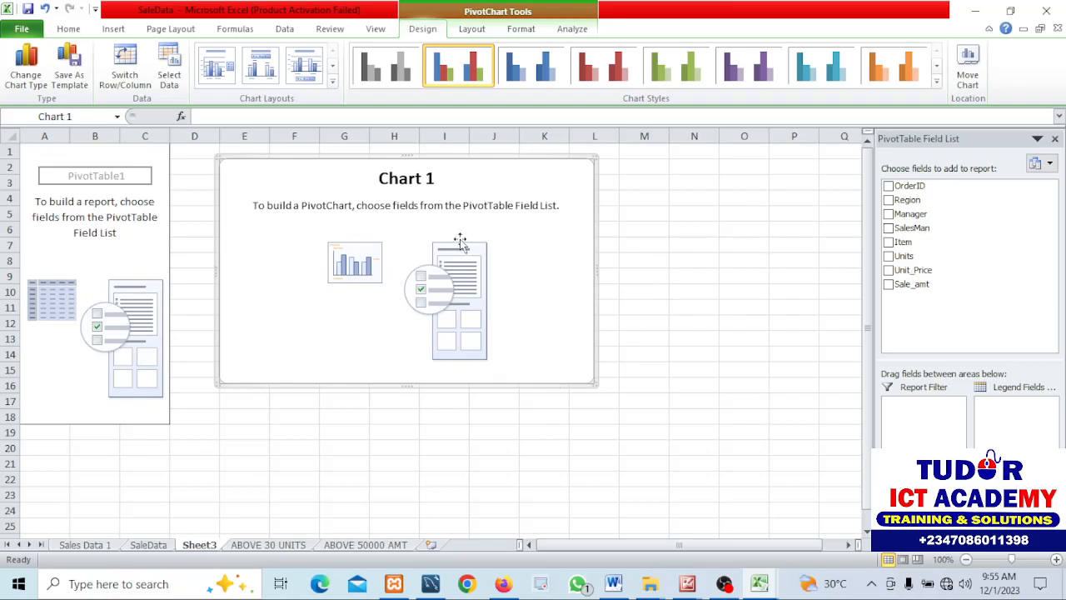
pyautogui.moveTo(542, 370)
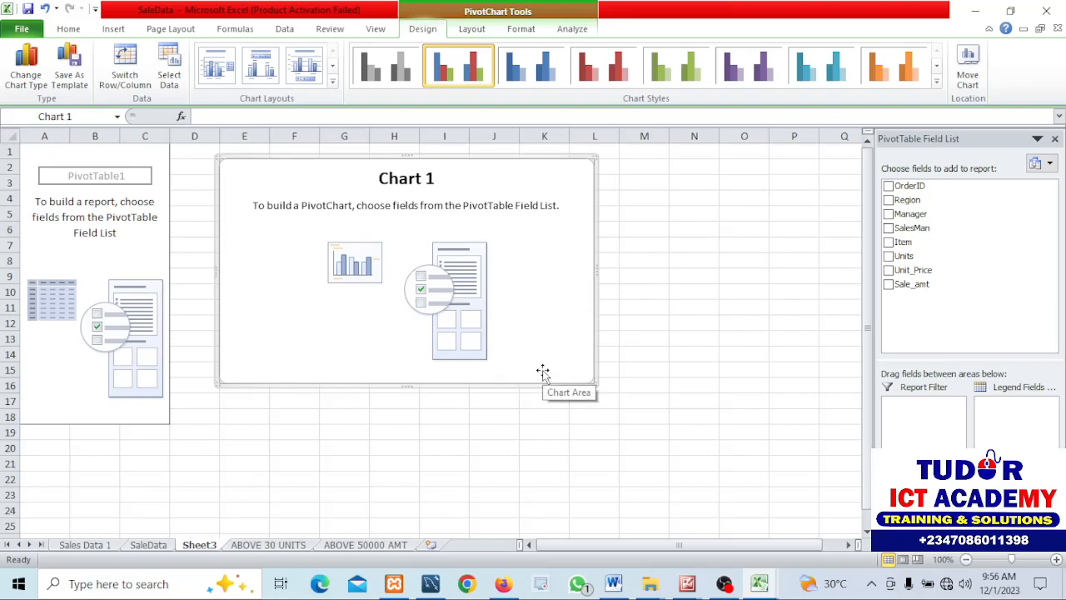
pyautogui.moveTo(962, 328)
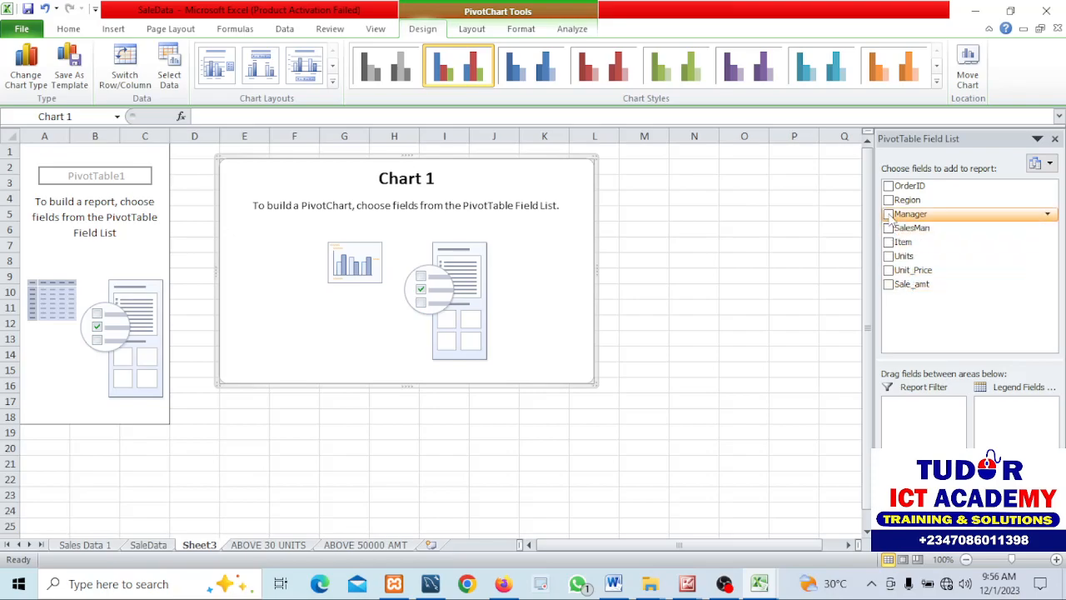
pyautogui.click(889, 228)
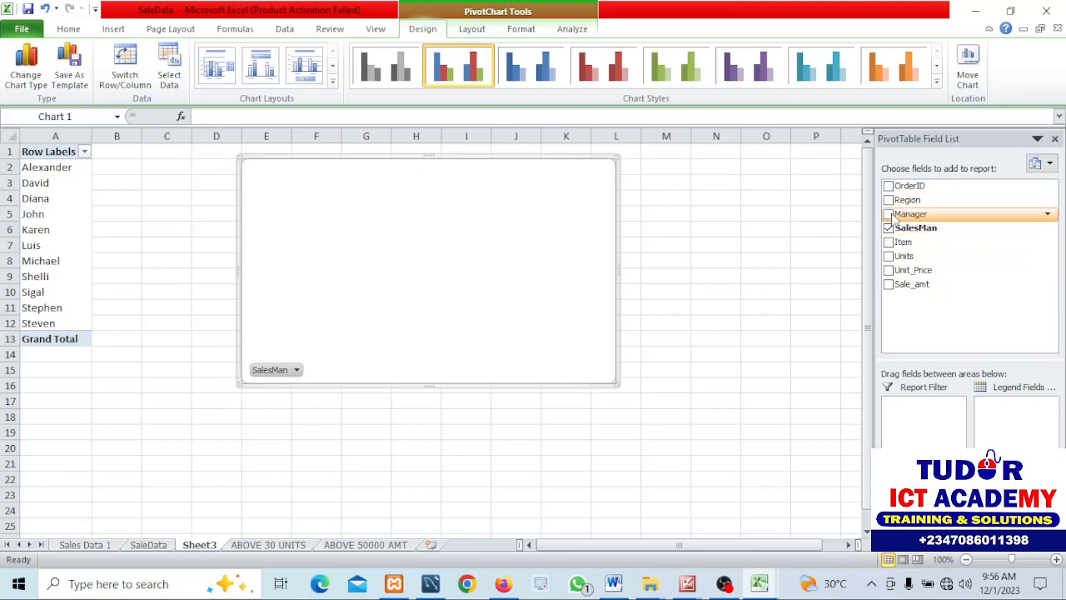
pyautogui.click(888, 213)
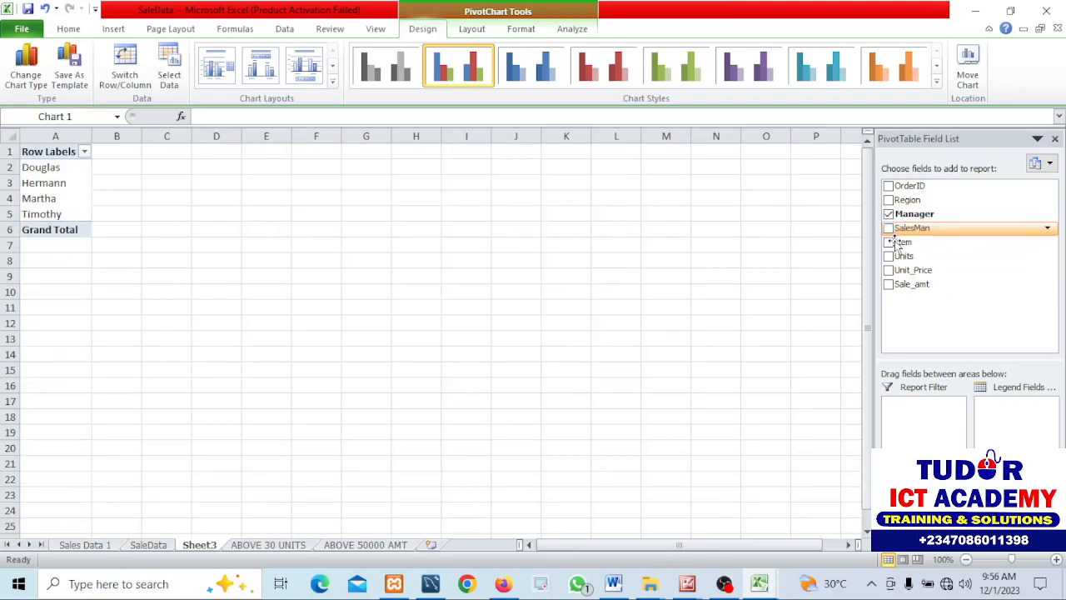
pyautogui.click(887, 228)
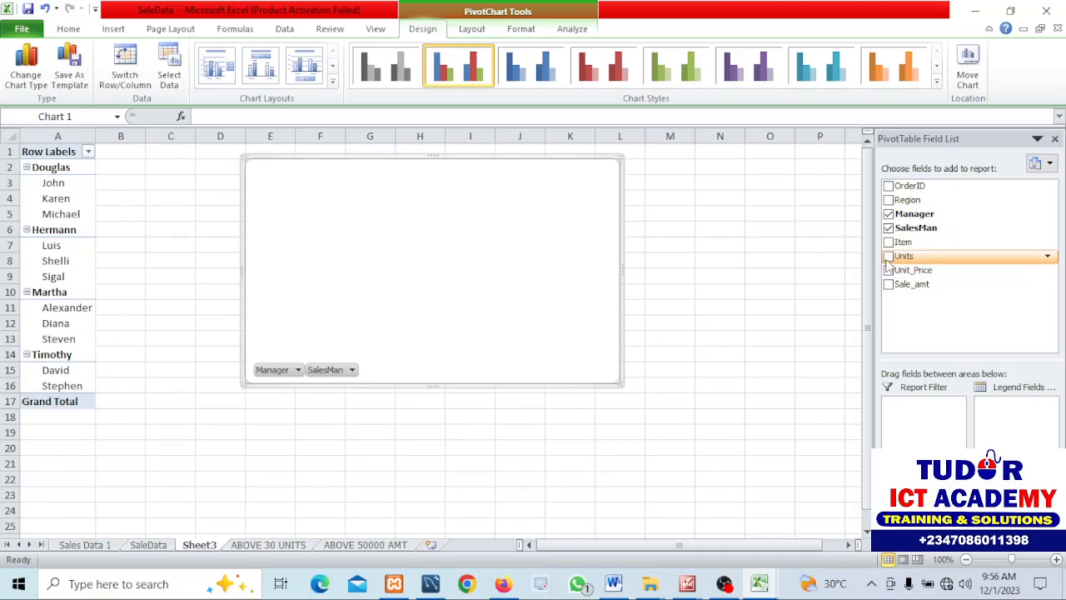
pyautogui.click(889, 255)
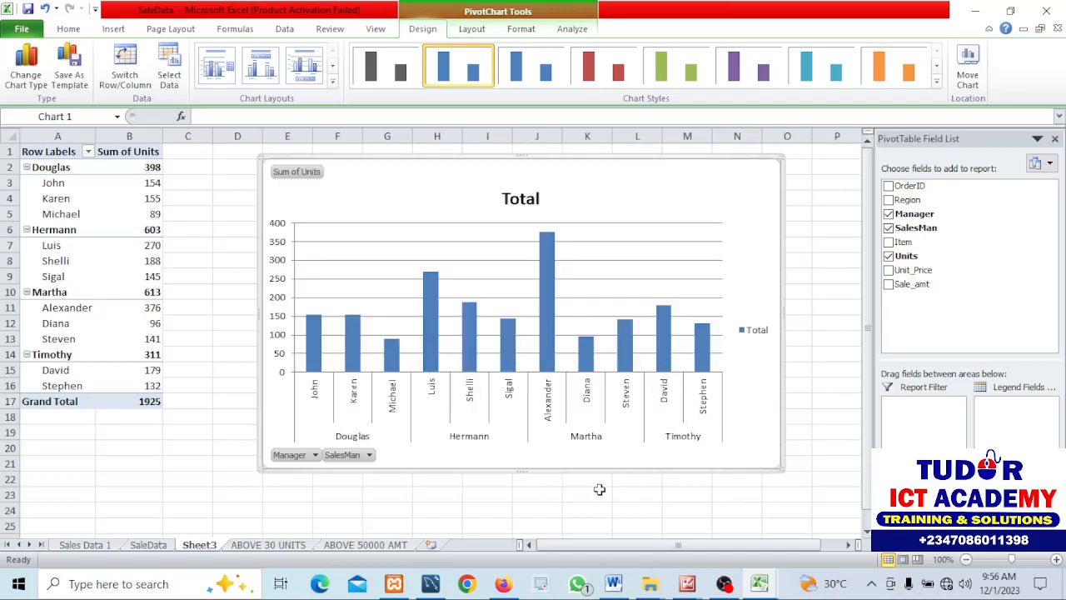
pyautogui.moveTo(578, 387)
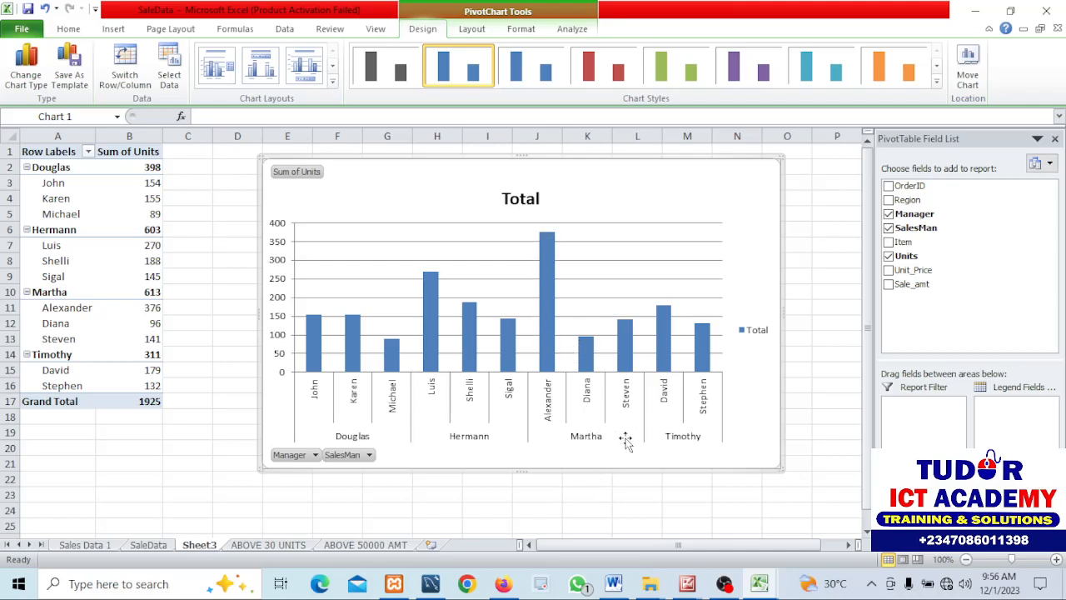
pyautogui.moveTo(894, 294)
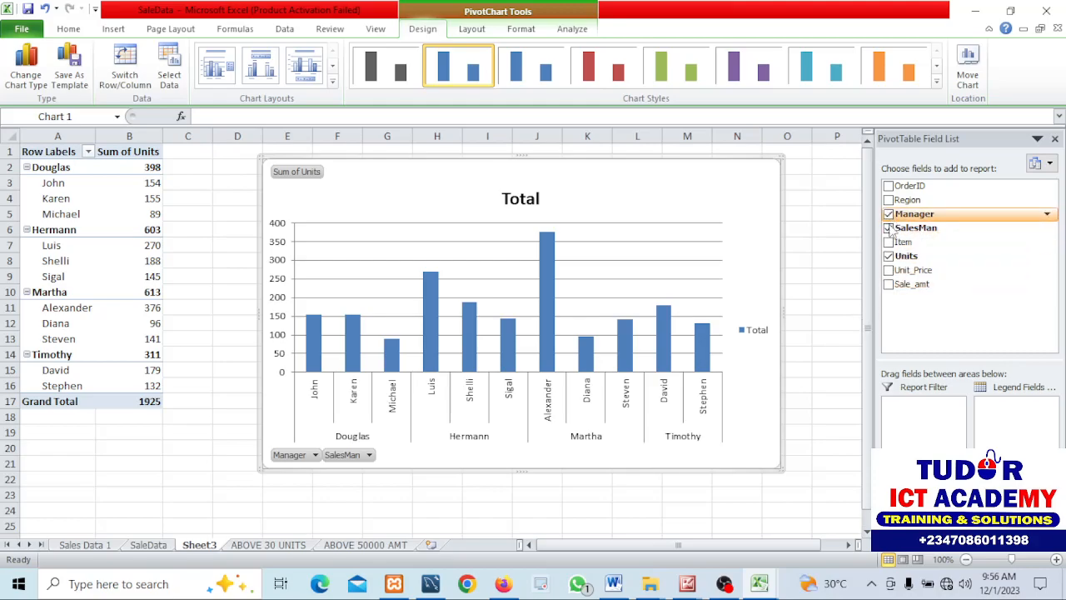
pyautogui.click(887, 227)
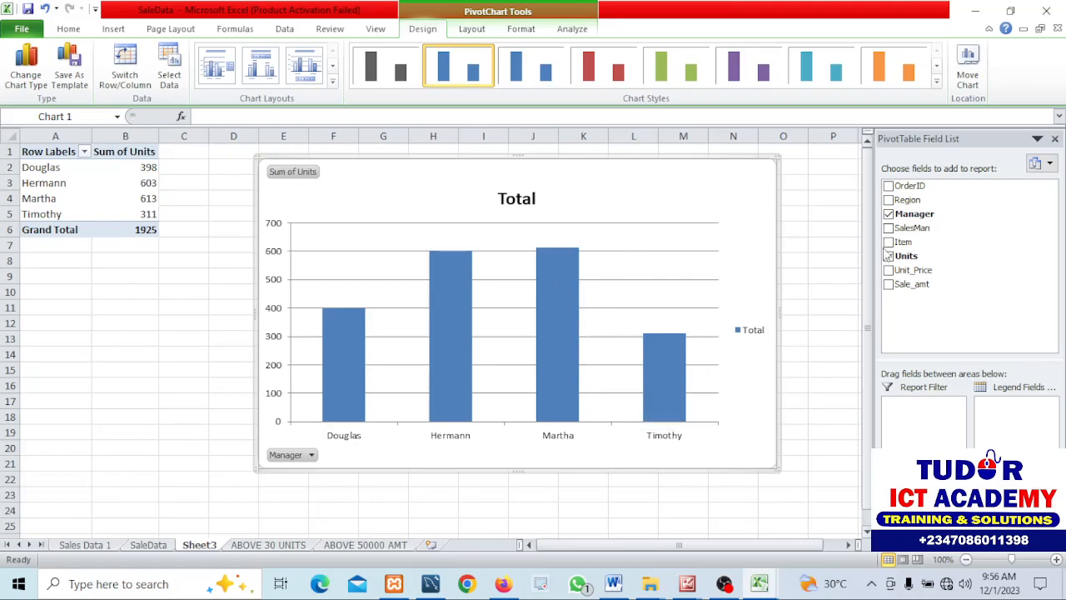
pyautogui.click(936, 83)
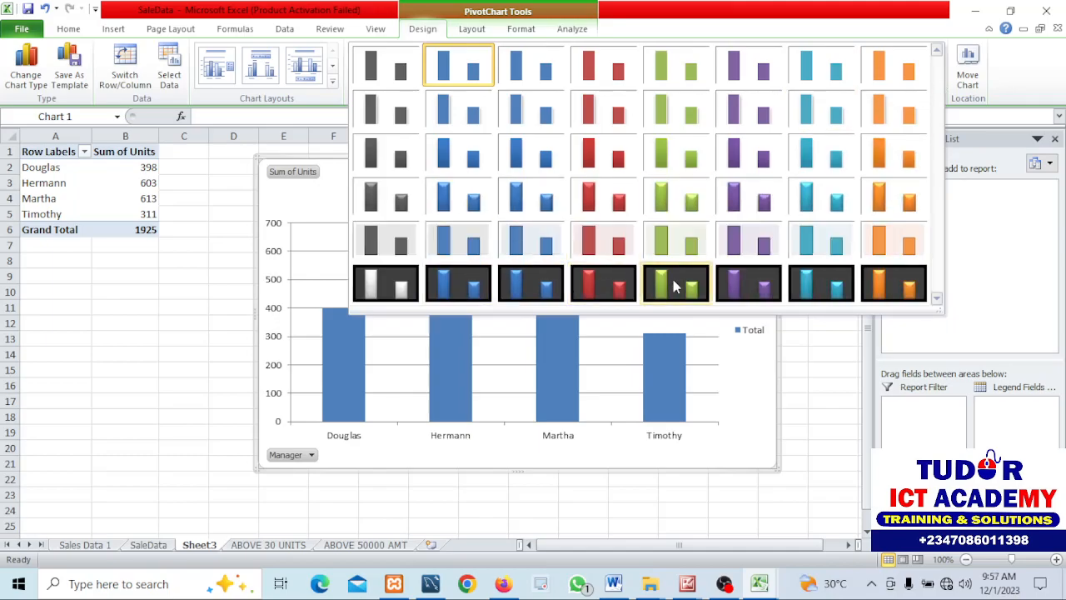
# Step: Apply the black green-bar chart style, rework fields to total units by item, then open ABOVE 50000 AMT
pyautogui.click(675, 283)
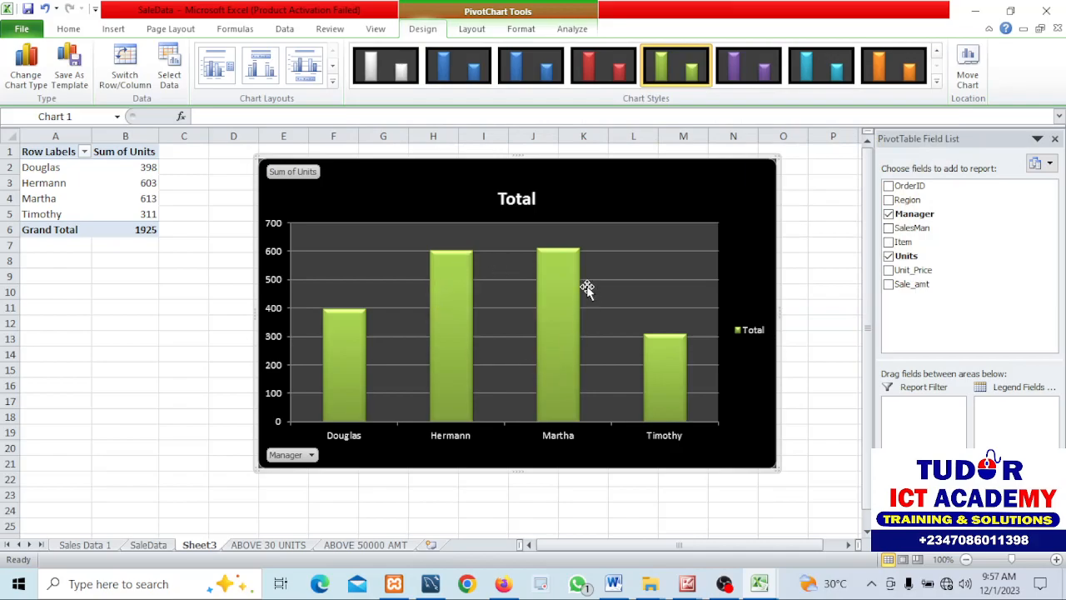
pyautogui.moveTo(558, 266)
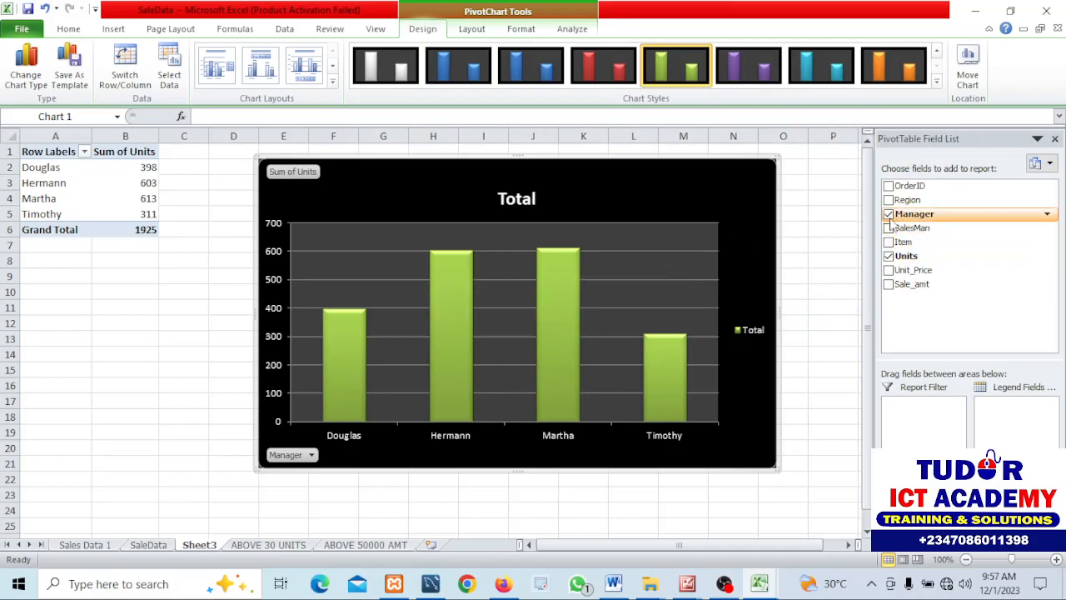
pyautogui.click(888, 199)
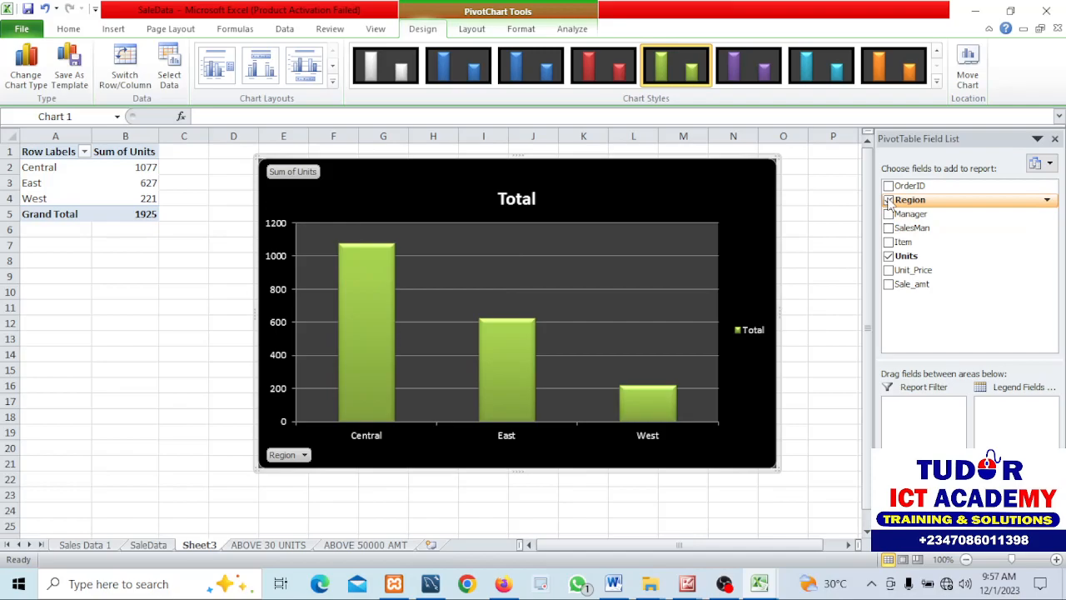
pyautogui.click(889, 199)
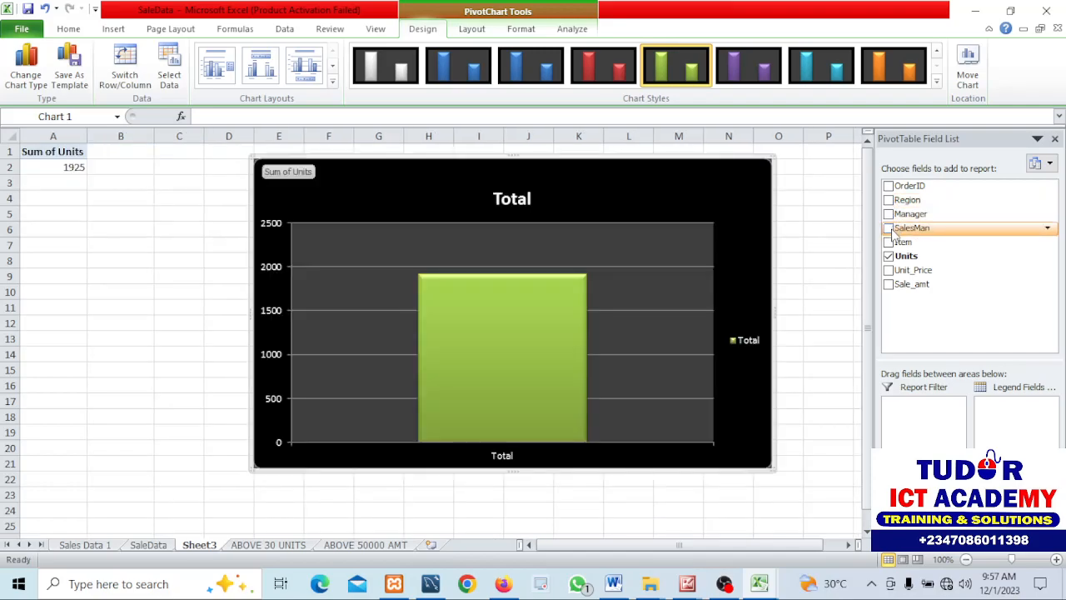
pyautogui.click(888, 227)
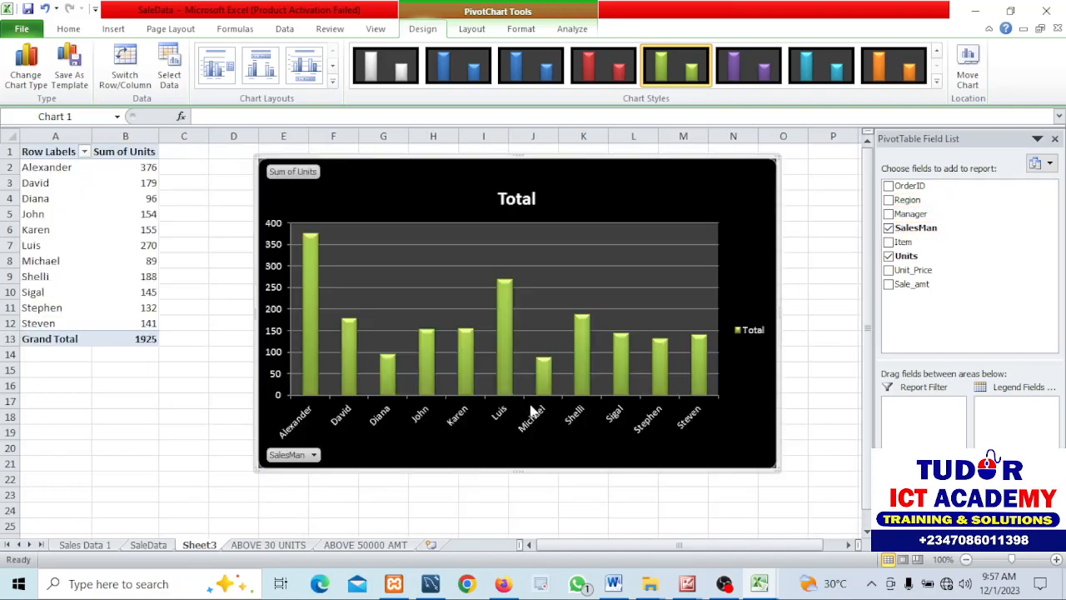
pyautogui.moveTo(682, 373)
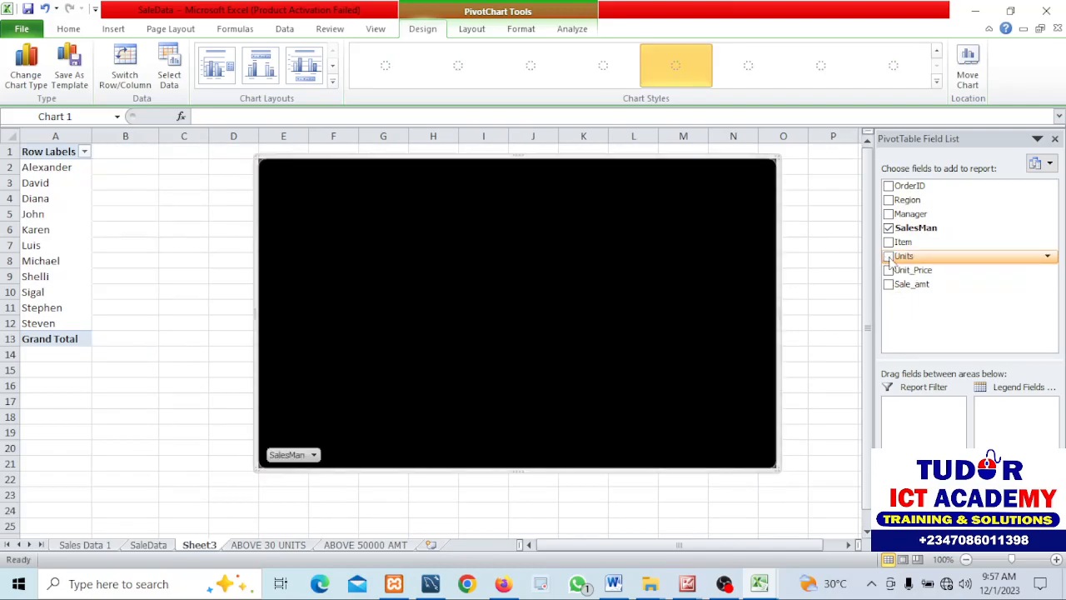
pyautogui.click(887, 256)
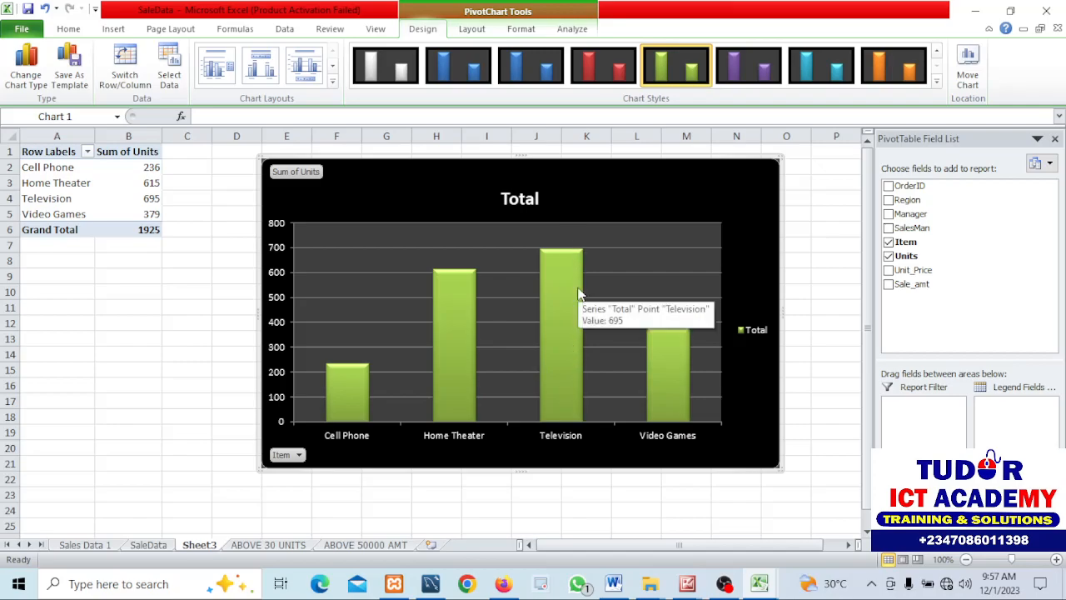
pyautogui.moveTo(186, 240)
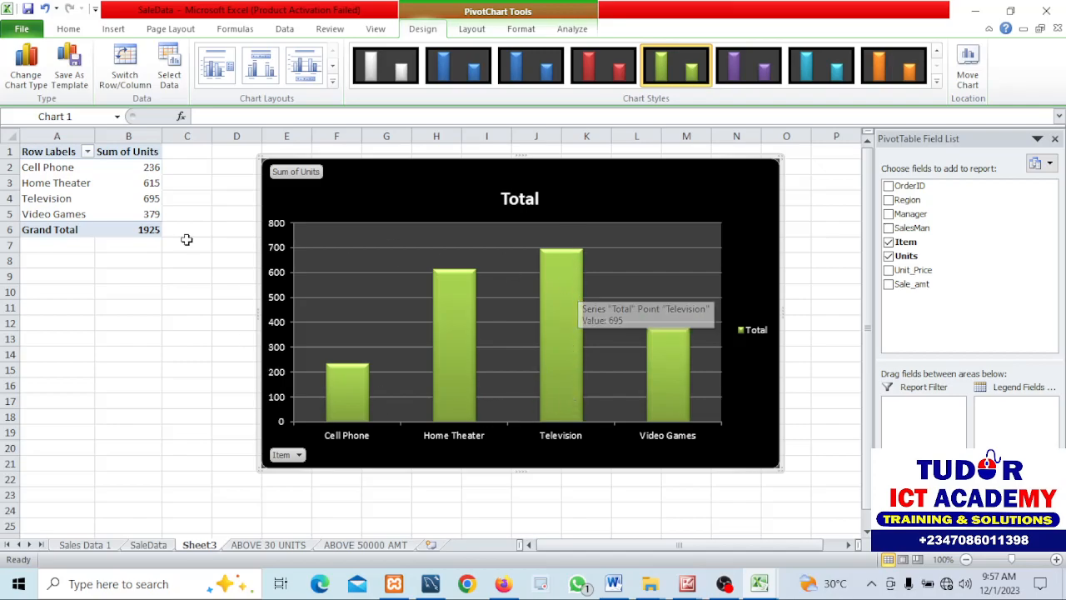
pyautogui.moveTo(539, 407)
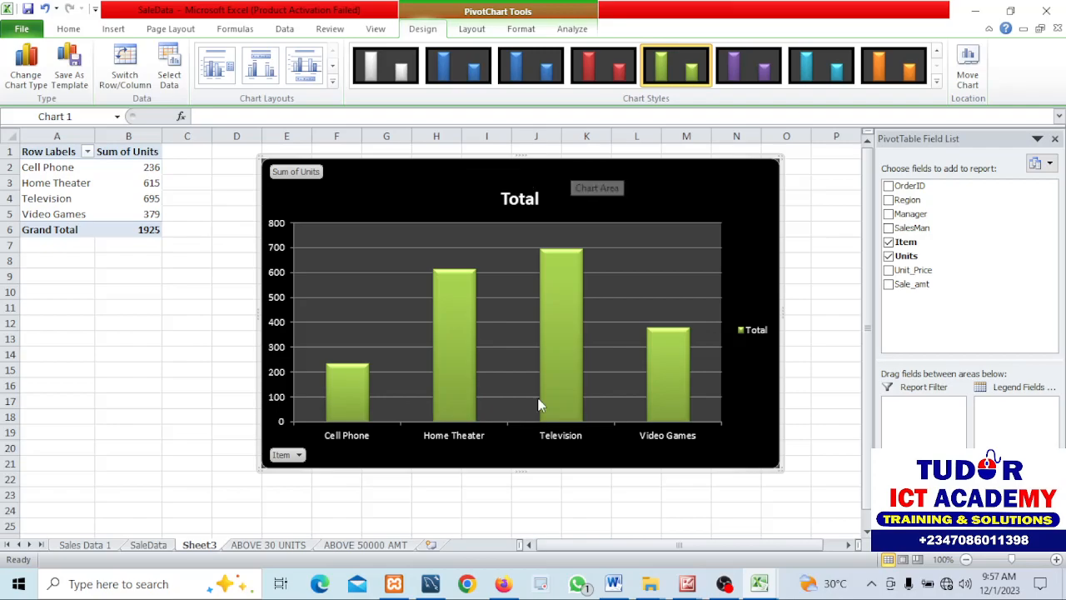
pyautogui.moveTo(645, 464)
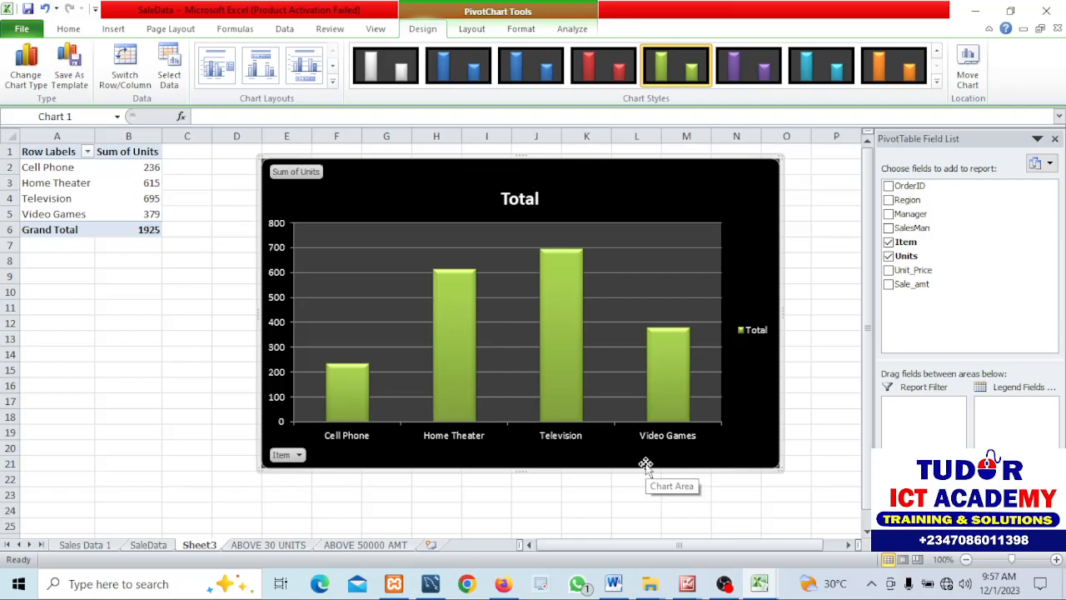
pyautogui.moveTo(613, 375)
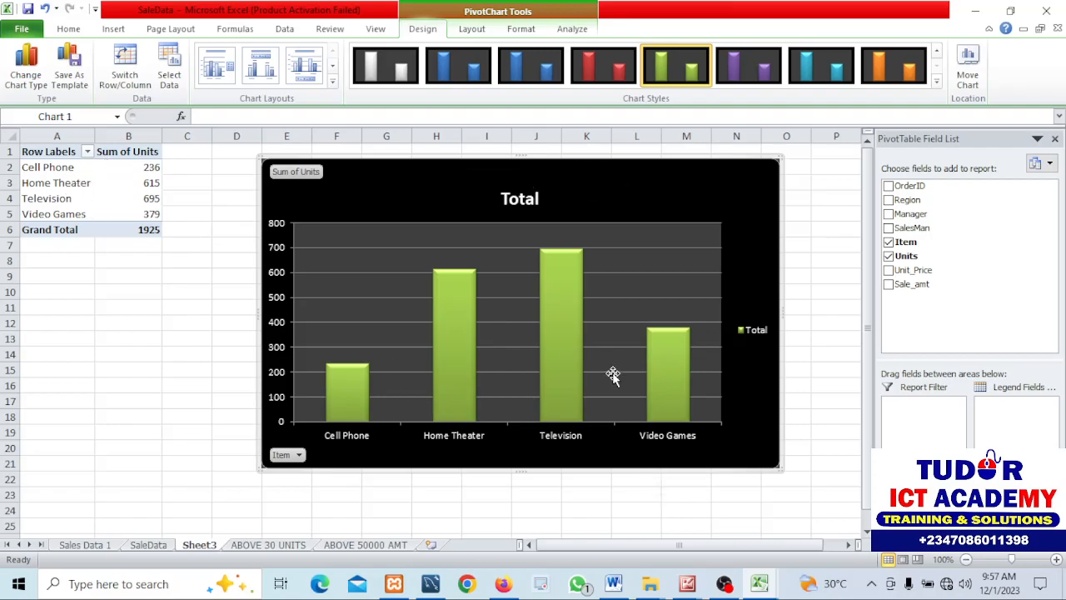
pyautogui.moveTo(806, 476)
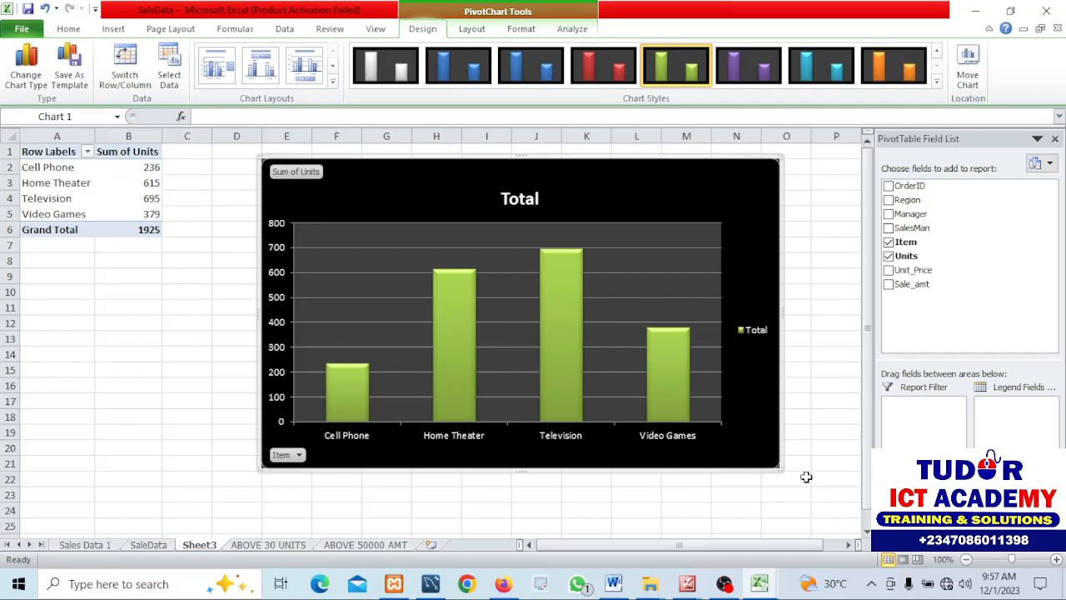
pyautogui.moveTo(843, 386)
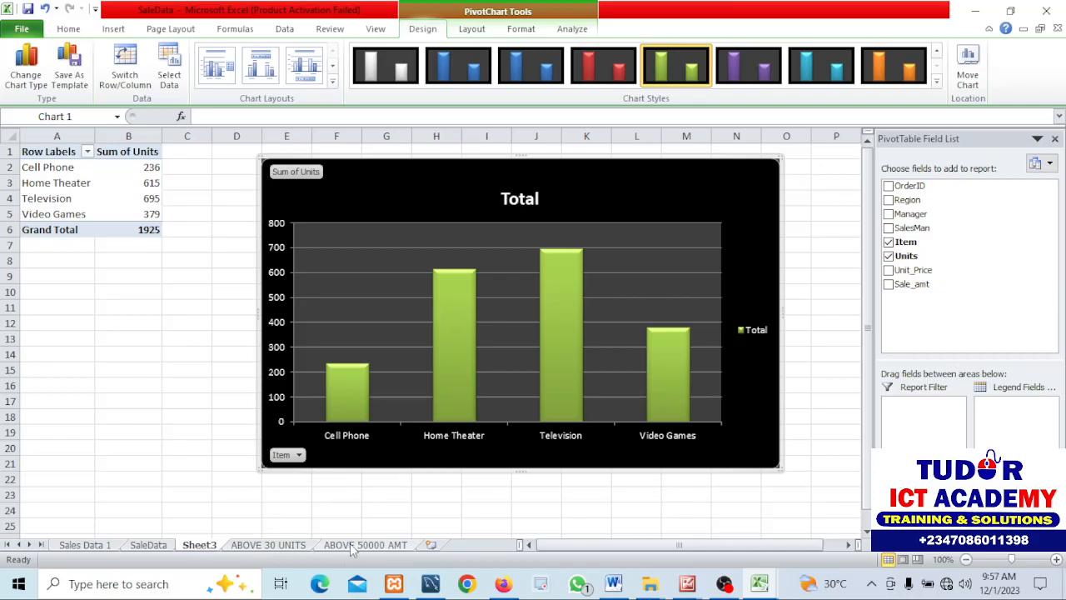
pyautogui.click(364, 545)
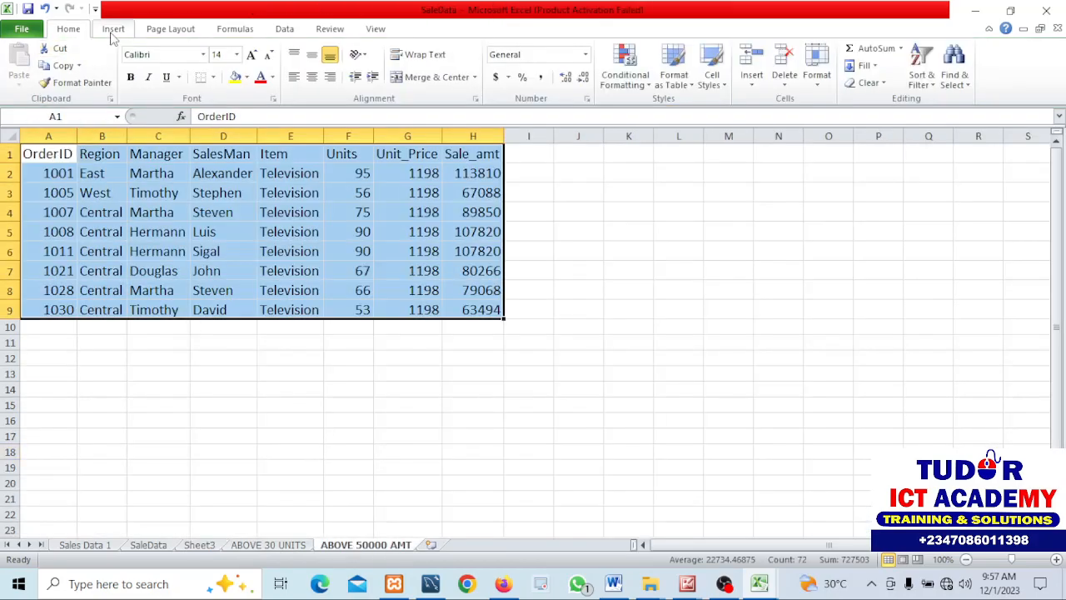
# Step: Insert a PivotTable and PivotChart from the ABOVE 50000 AMT data on a new worksheet, then enlarge the chart
pyautogui.click(113, 28)
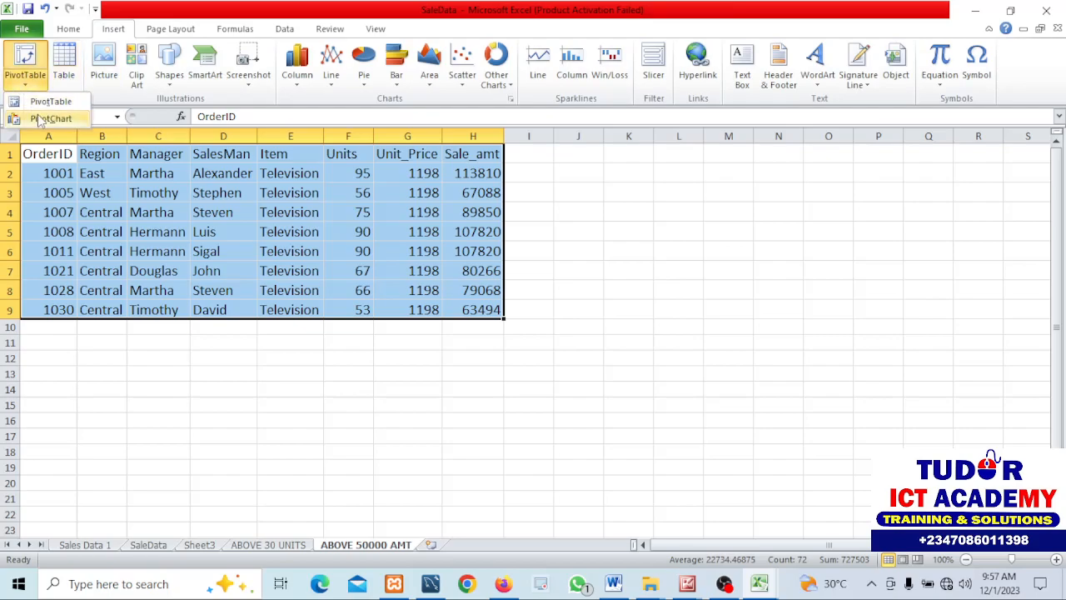
pyautogui.click(52, 118)
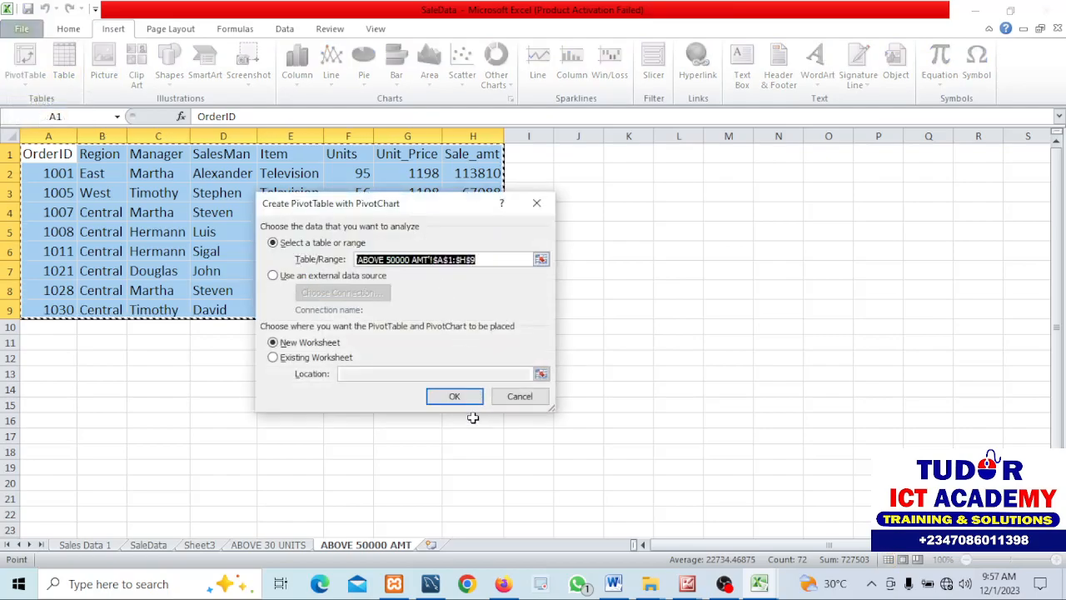
pyautogui.click(454, 396)
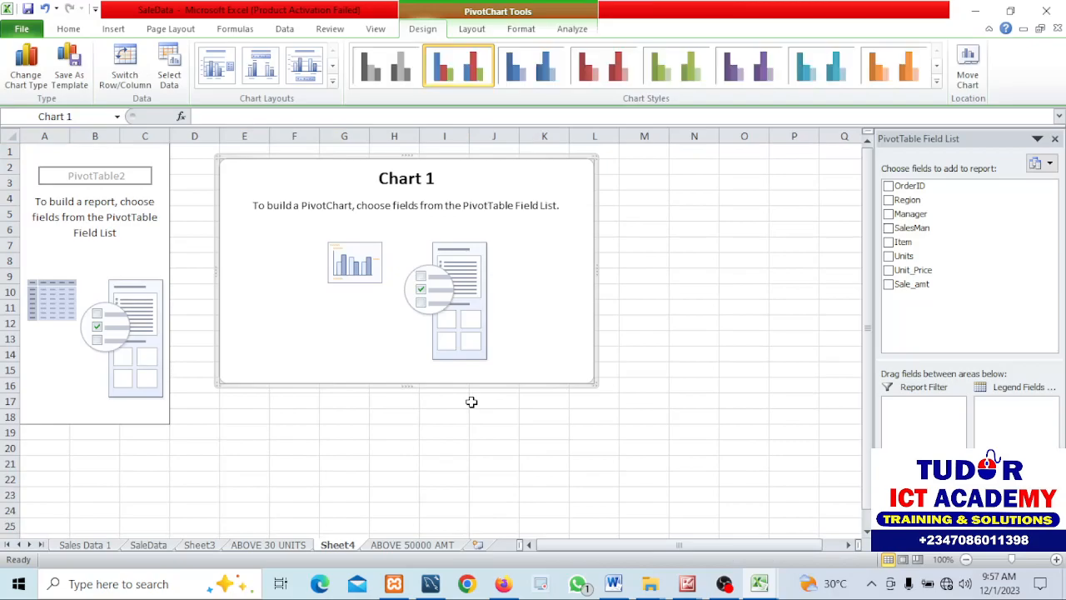
pyautogui.moveTo(813, 316)
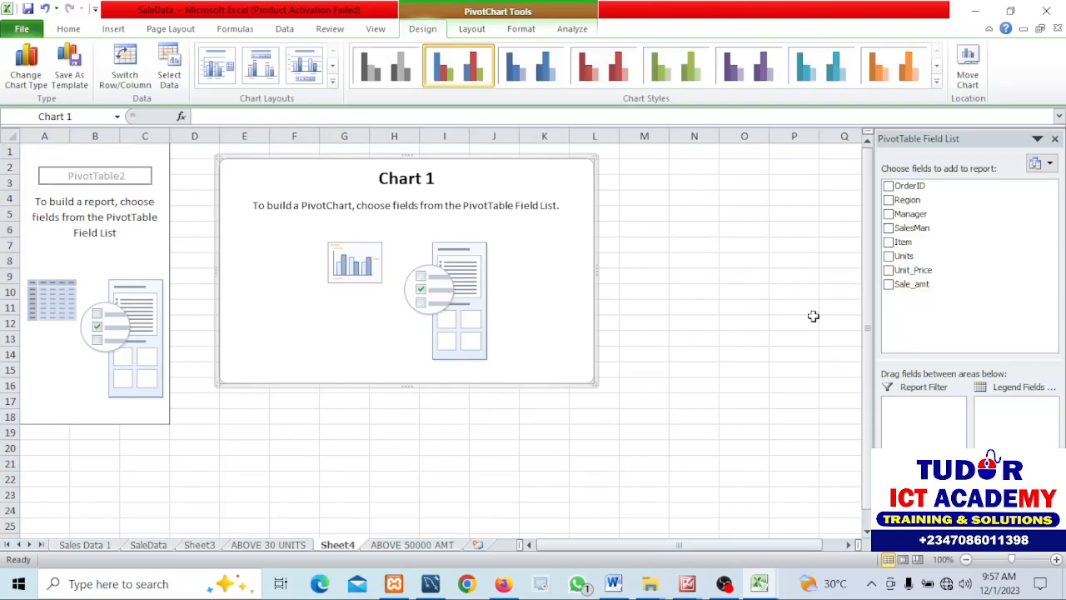
pyautogui.moveTo(597, 389); pyautogui.dragTo(675, 422)
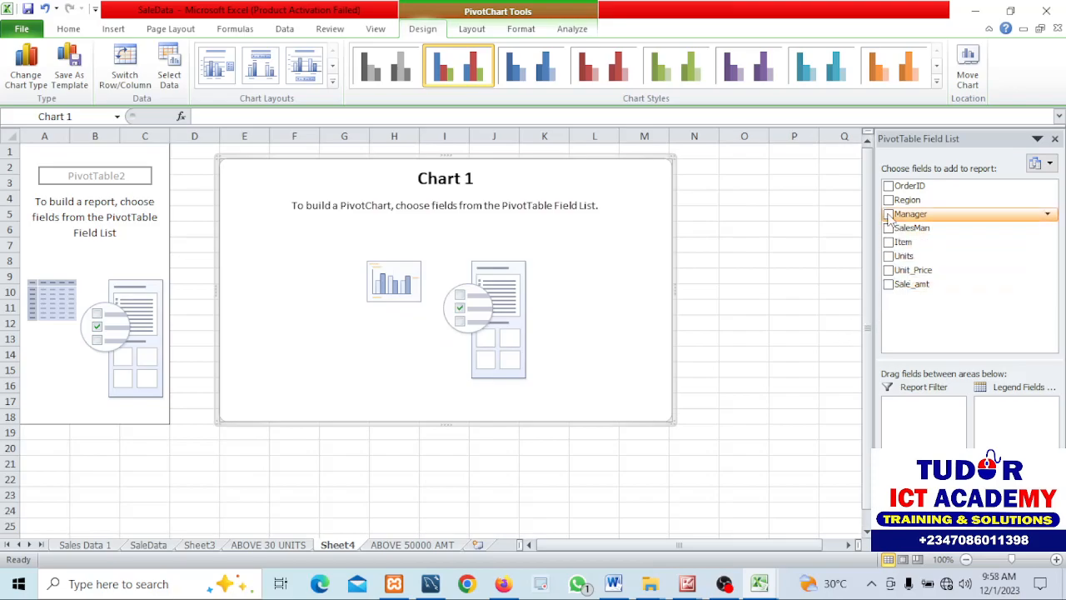
# Step: Add the Manager field and apply the black chart style with green bars
pyautogui.click(888, 214)
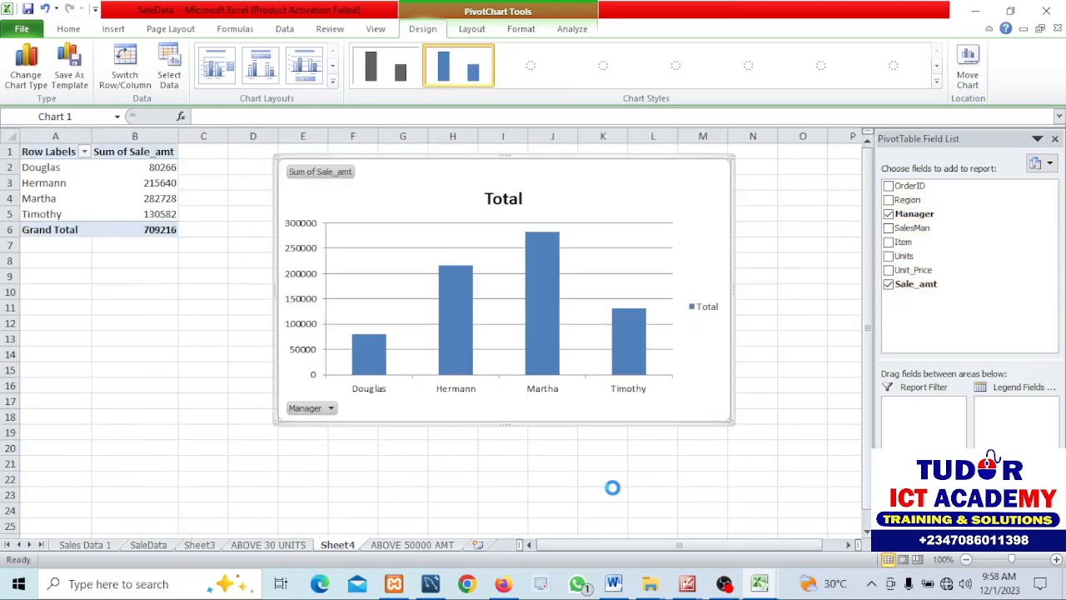
pyautogui.click(936, 83)
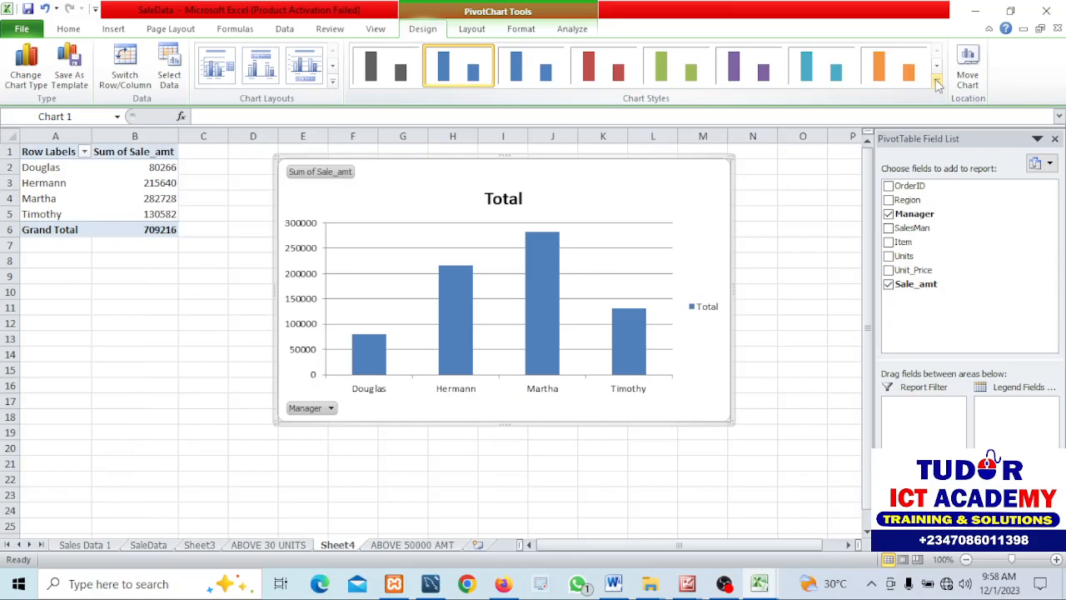
pyautogui.click(936, 86)
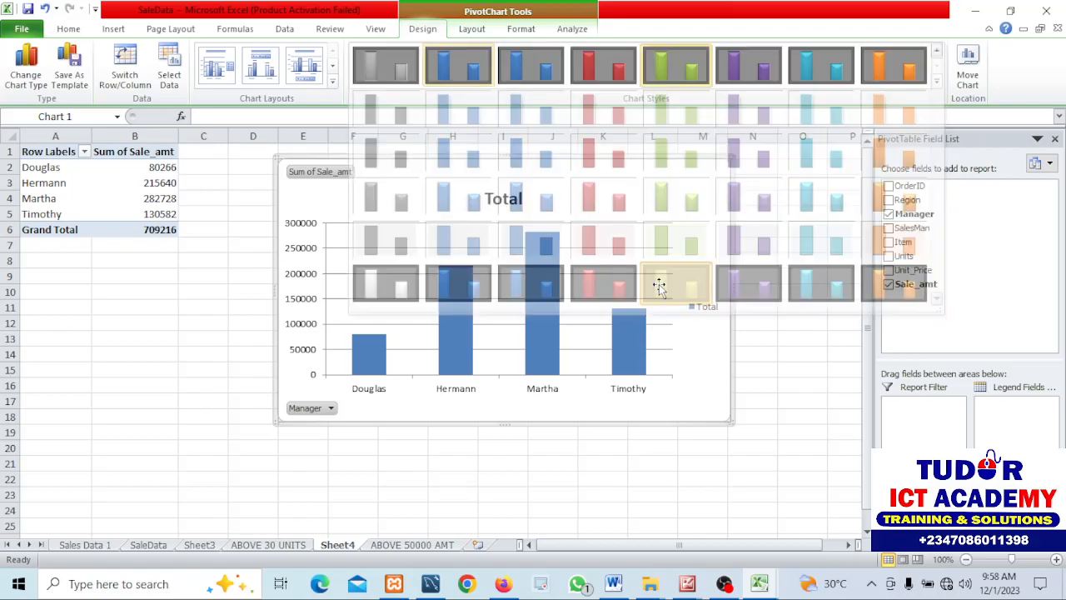
pyautogui.click(676, 65)
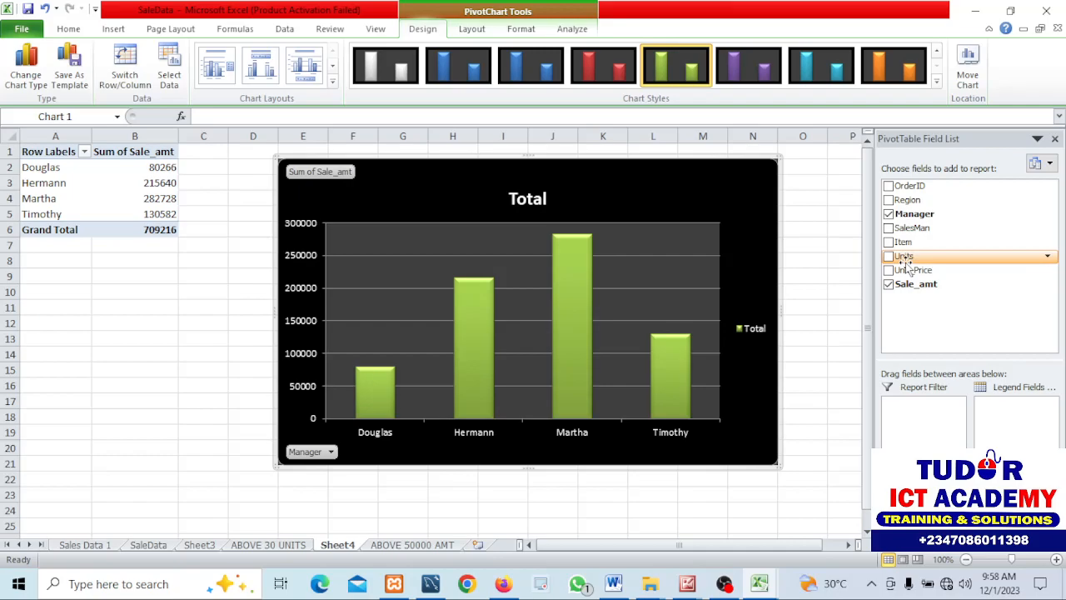
# Step: Rebuild the fields with Manager and Sale_amt so the chart totals sales per manager
pyautogui.click(888, 214)
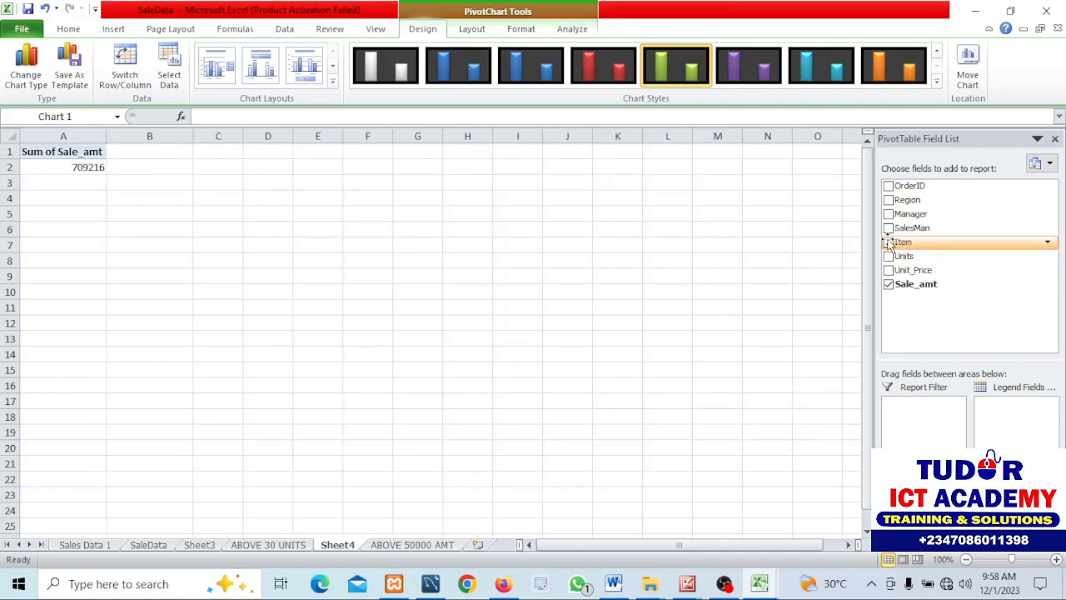
pyautogui.click(889, 241)
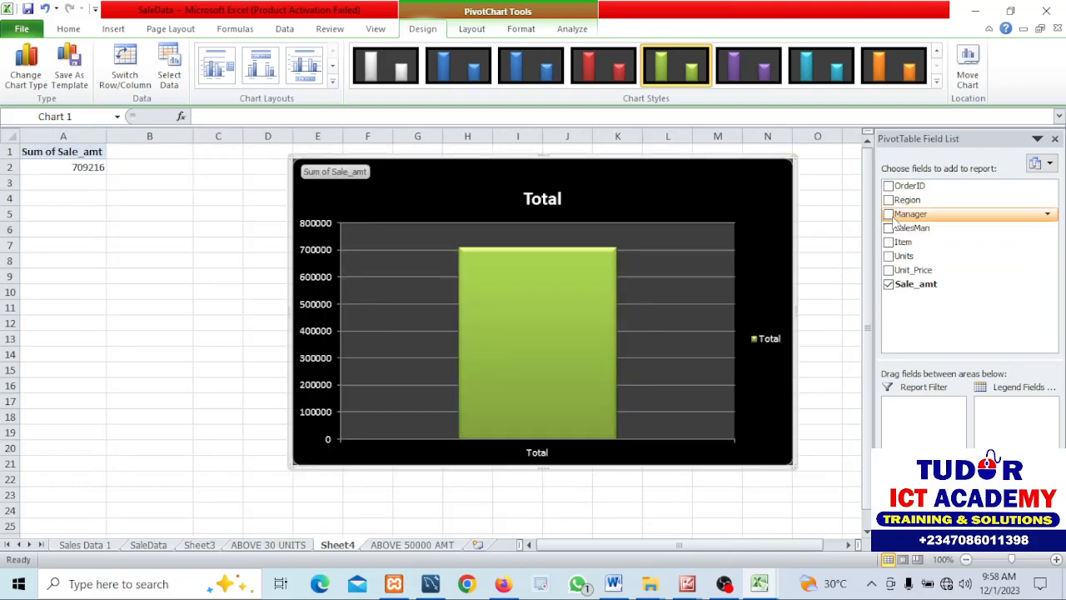
pyautogui.click(888, 214)
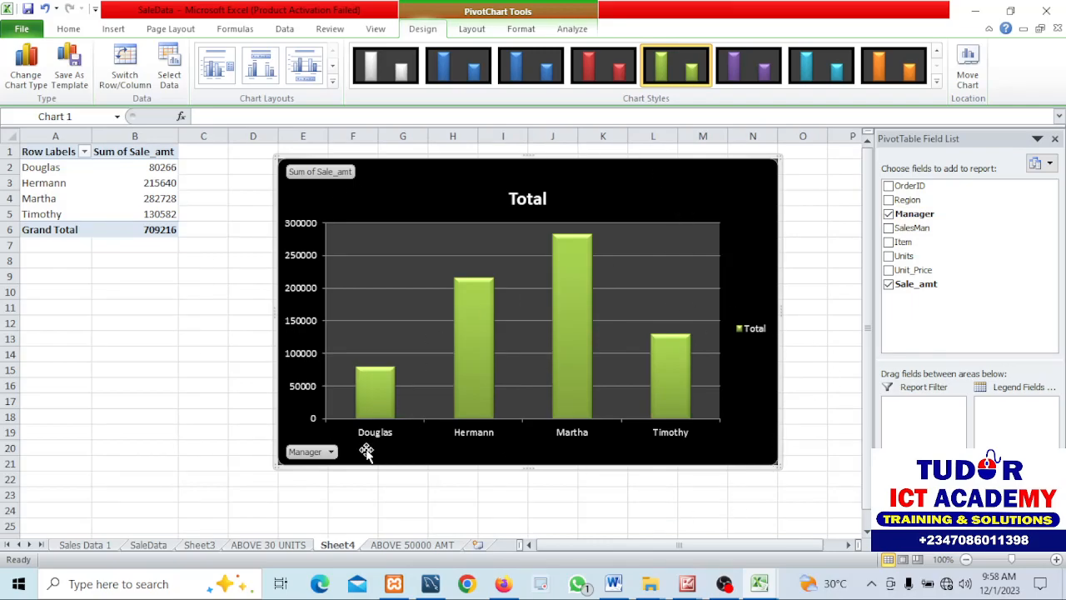
pyautogui.click(134, 400)
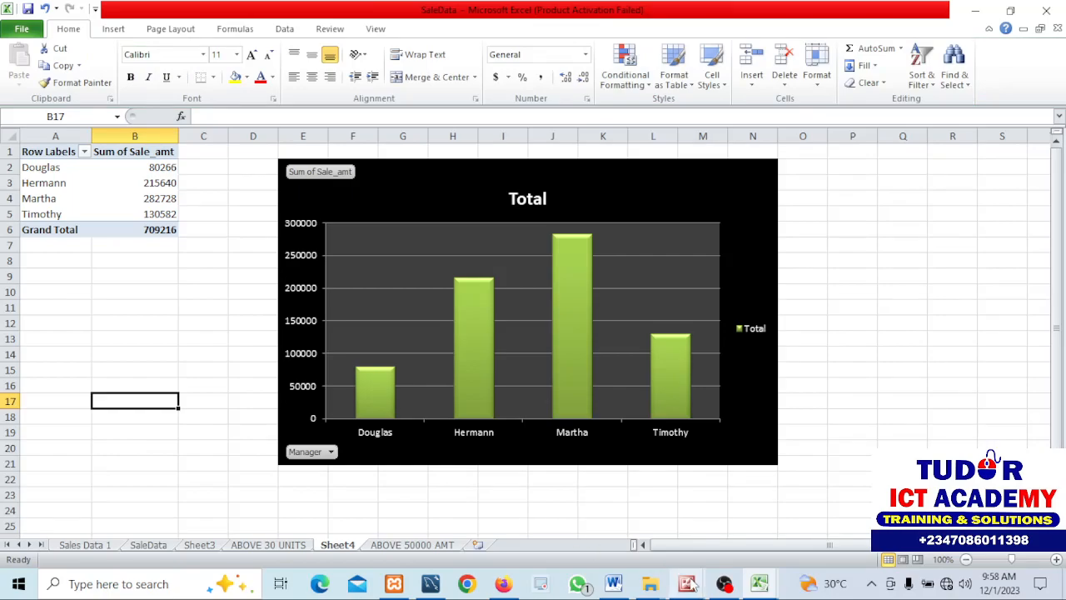
pyautogui.moveTo(614, 583)
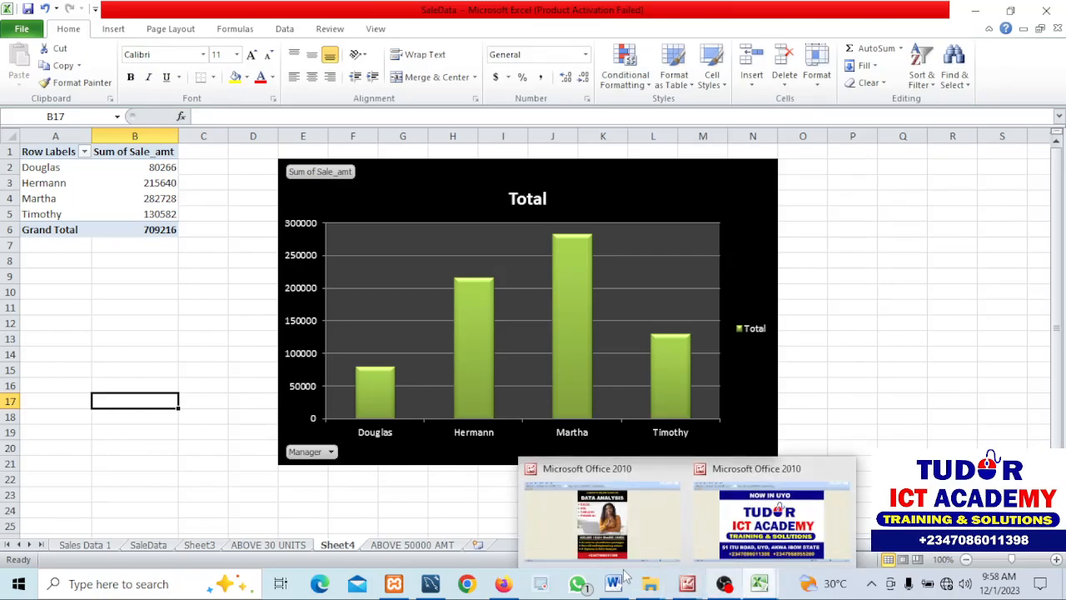
# Step: Switch from the taskbar to the DATA ANALYSIS CLASS flyer image
pyautogui.click(612, 583)
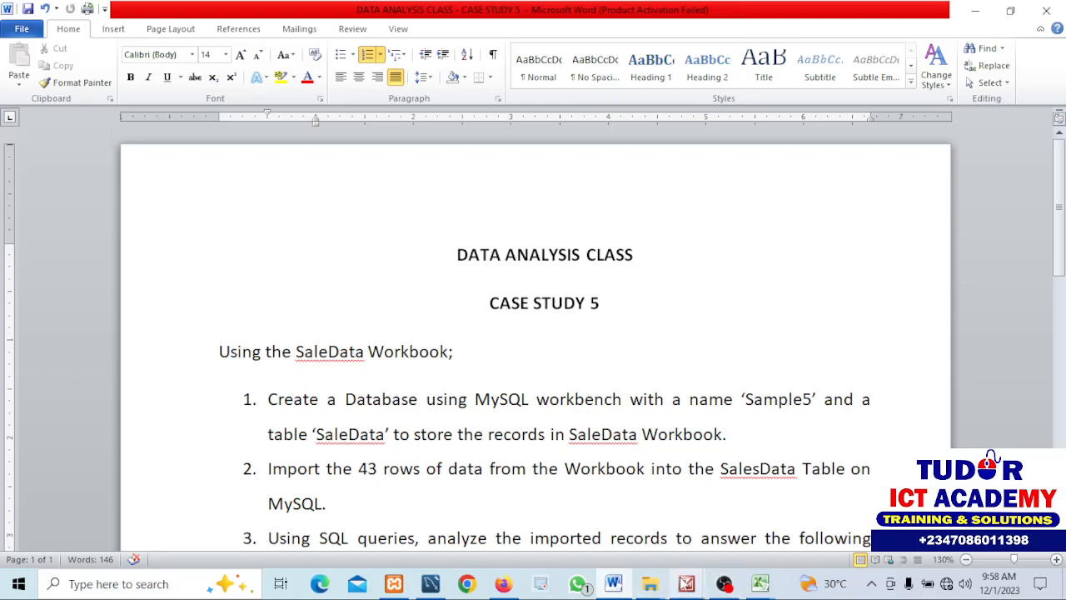
pyautogui.click(602, 520)
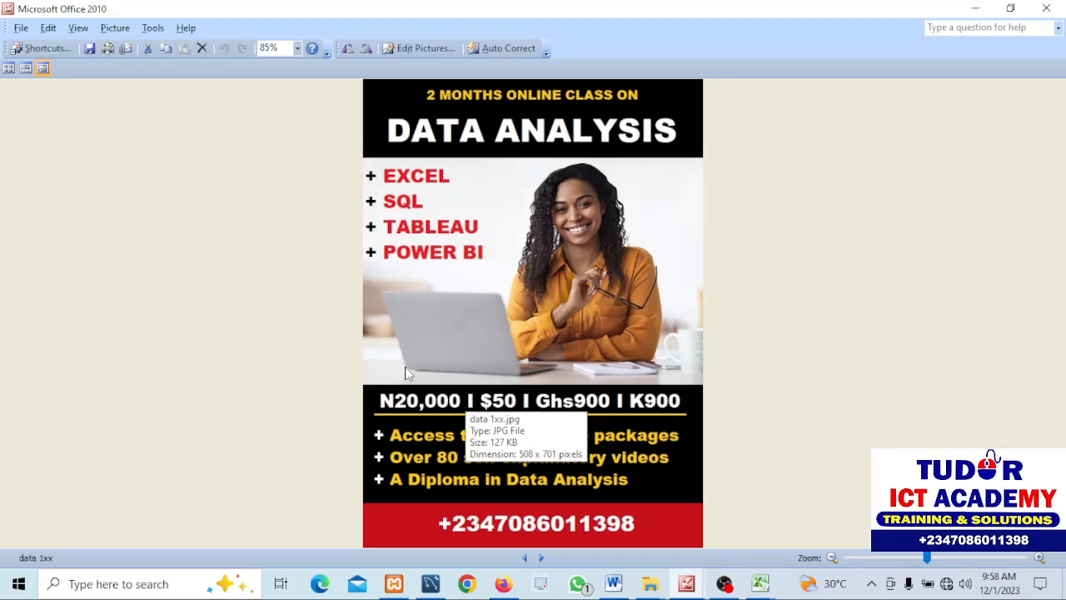
pyautogui.moveTo(263, 335)
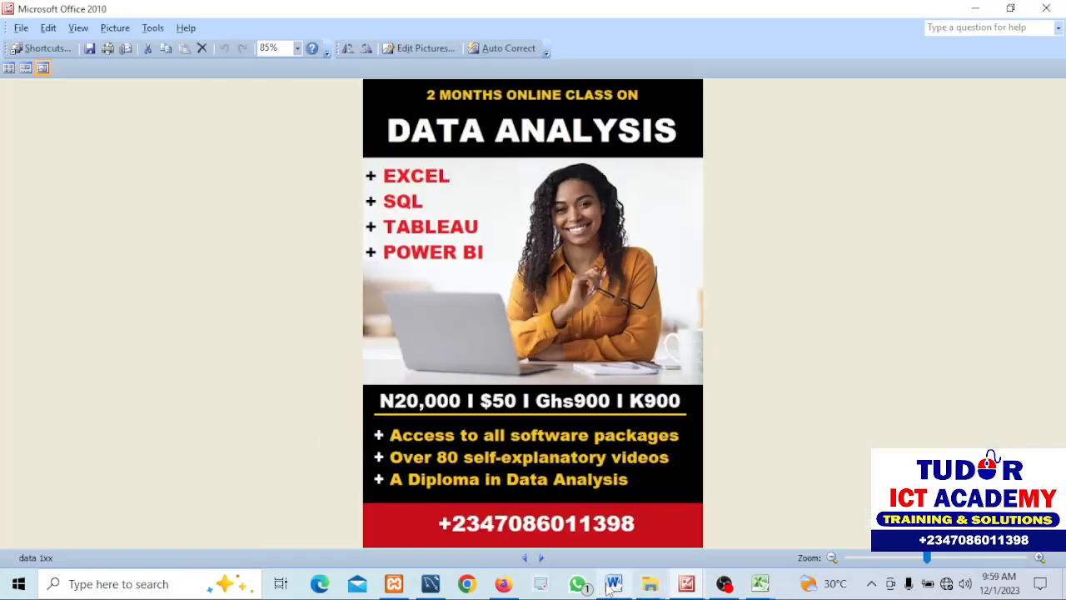
# Step: Bring up the Sample5 SQL script in MySQL Workbench from the taskbar
pyautogui.click(612, 583)
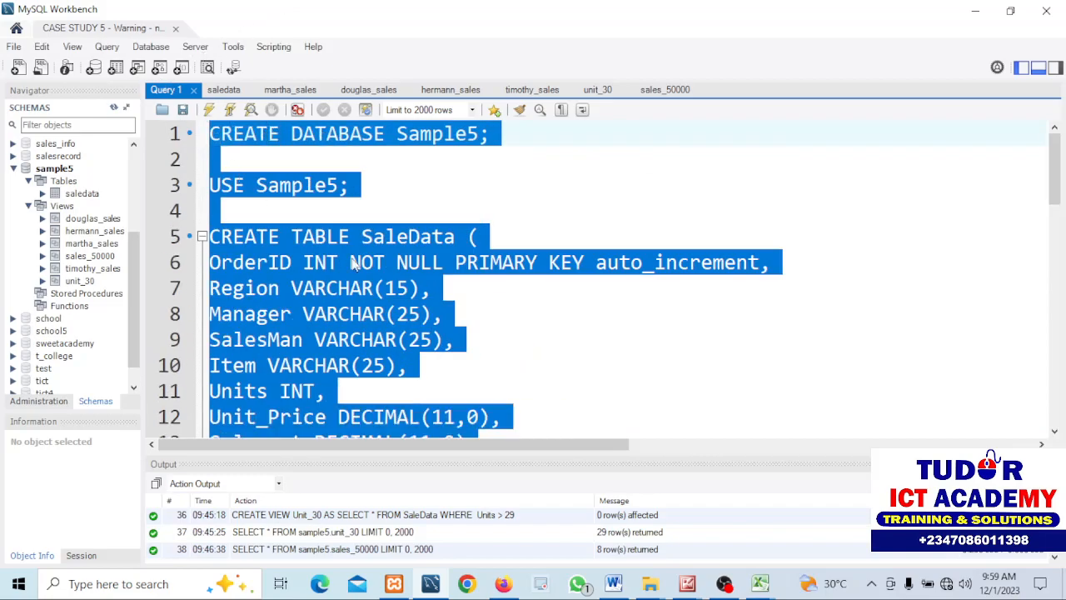
pyautogui.moveTo(516, 327)
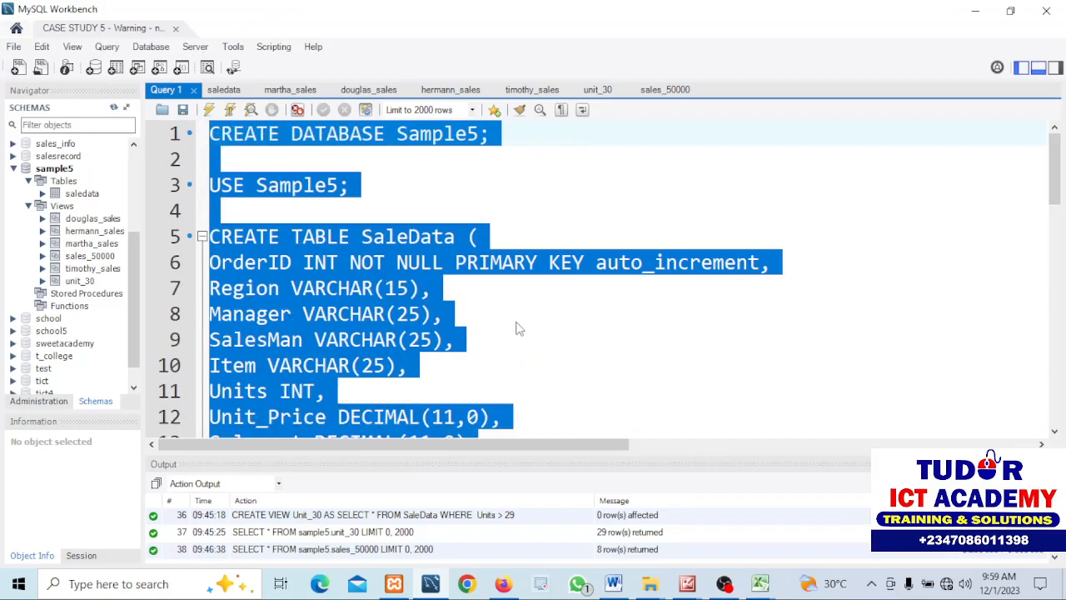
# Step: Deselect the Sample5 script text, review it, and return to the Data Analysis flyer
pyautogui.click(443, 314)
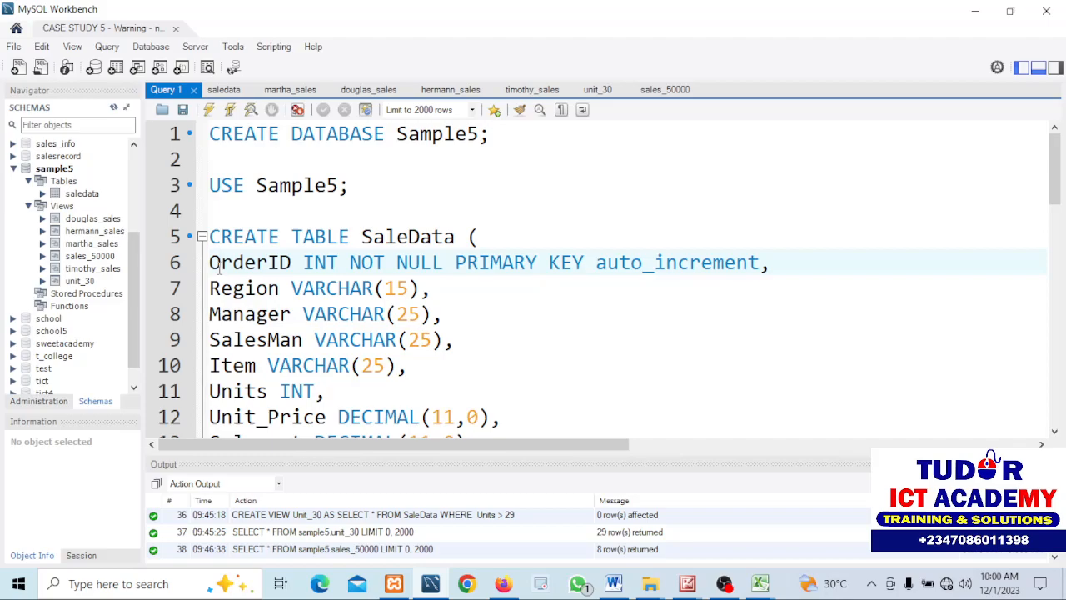
pyautogui.click(210, 262)
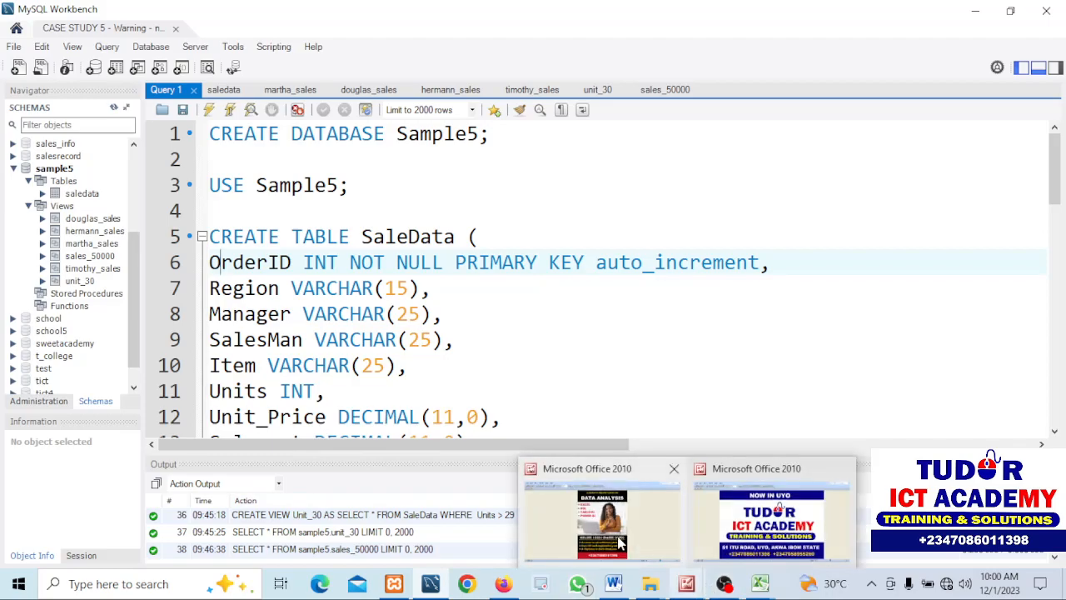
pyautogui.click(601, 516)
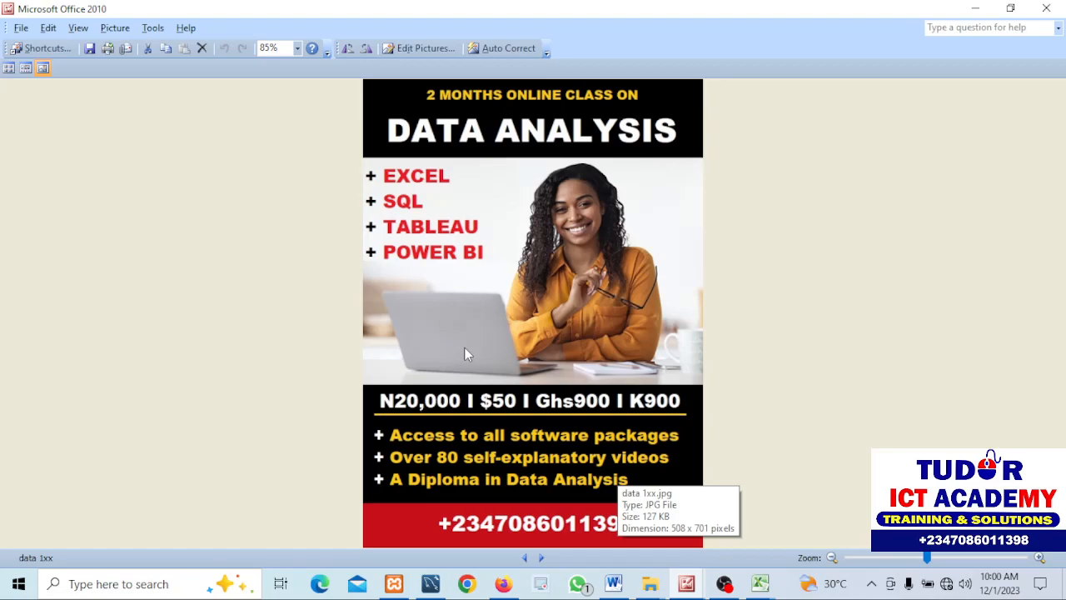
pyautogui.moveTo(442, 343)
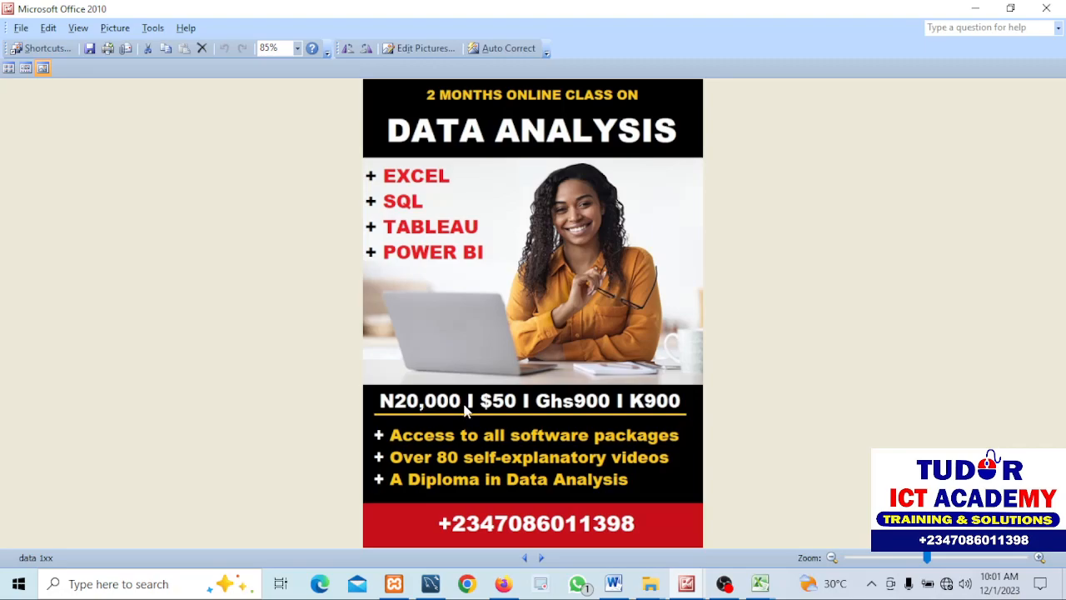
pyautogui.moveTo(724, 582)
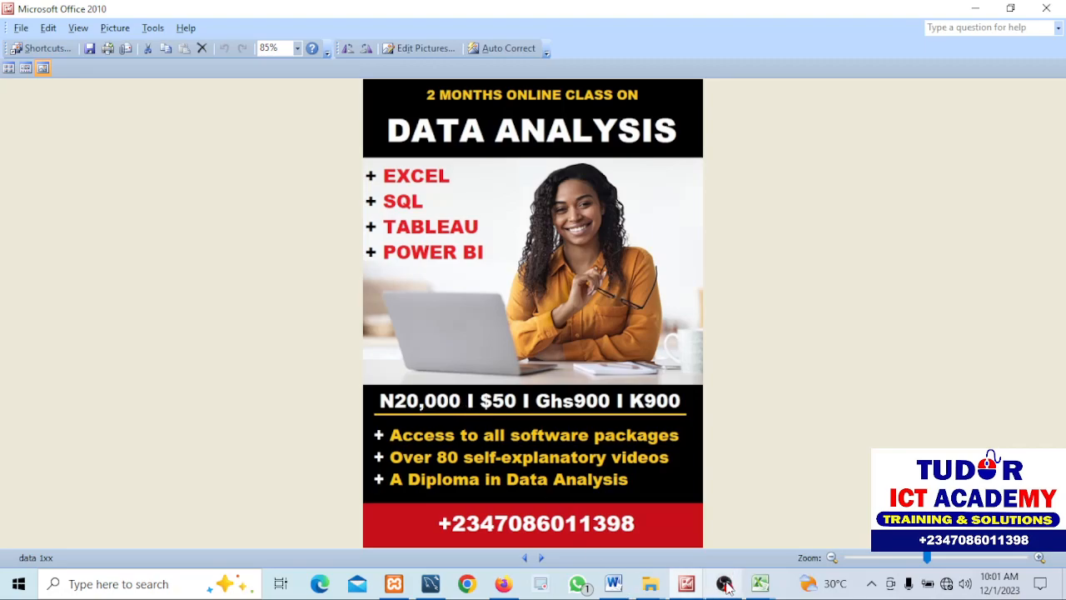